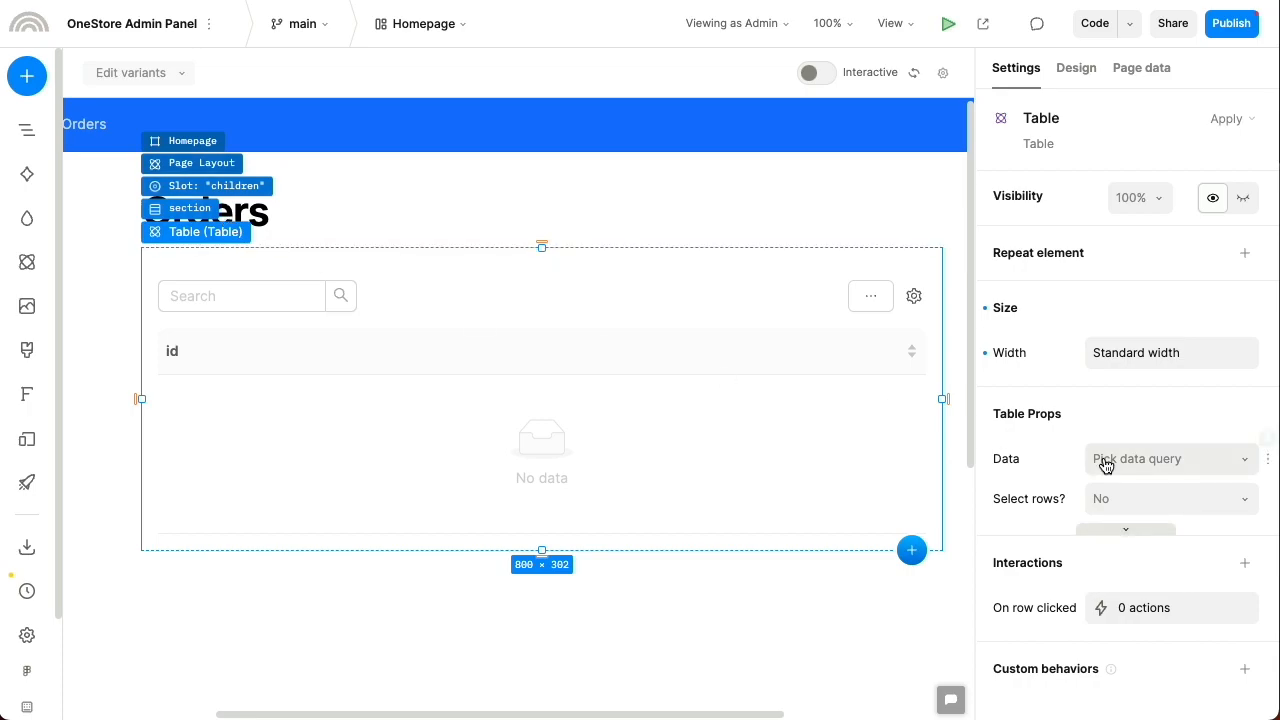
Step: Start the table's Admin Panel query fetching rows from orders, filtered to ship_country USA
{"action": "left_click", "coordinate": [1170, 458]}
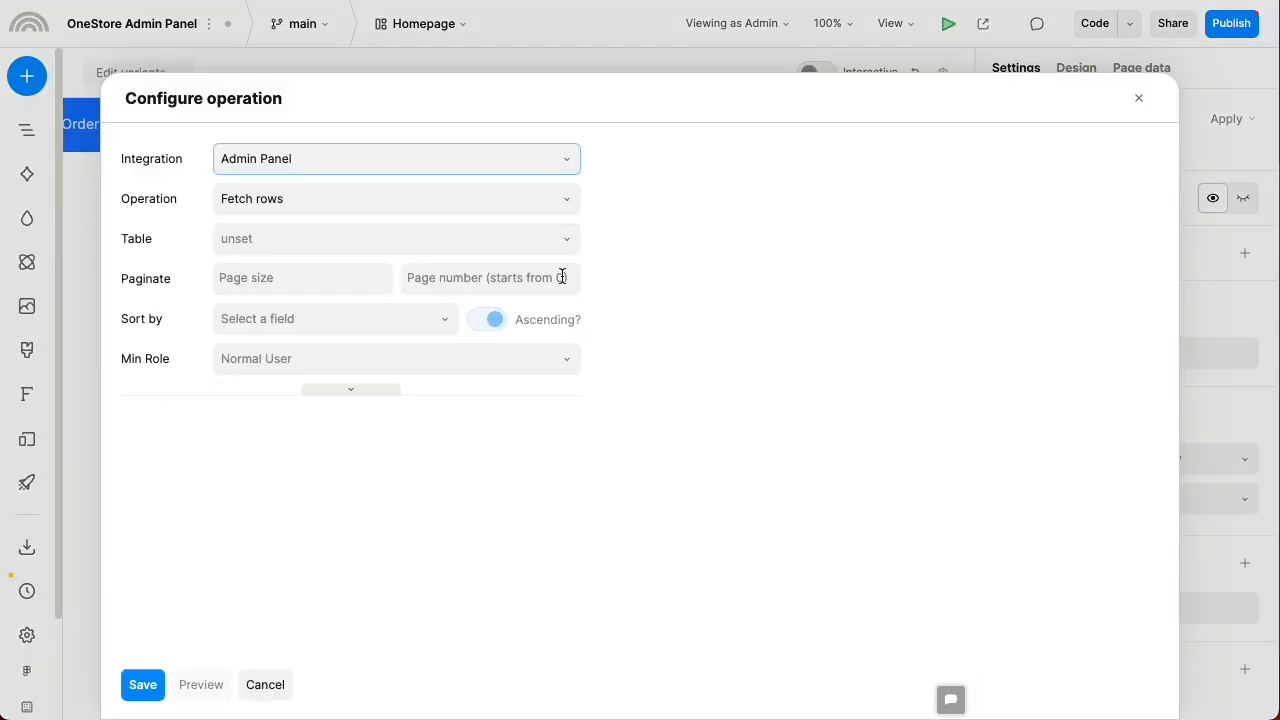
{"action": "left_click", "coordinate": [396, 238]}
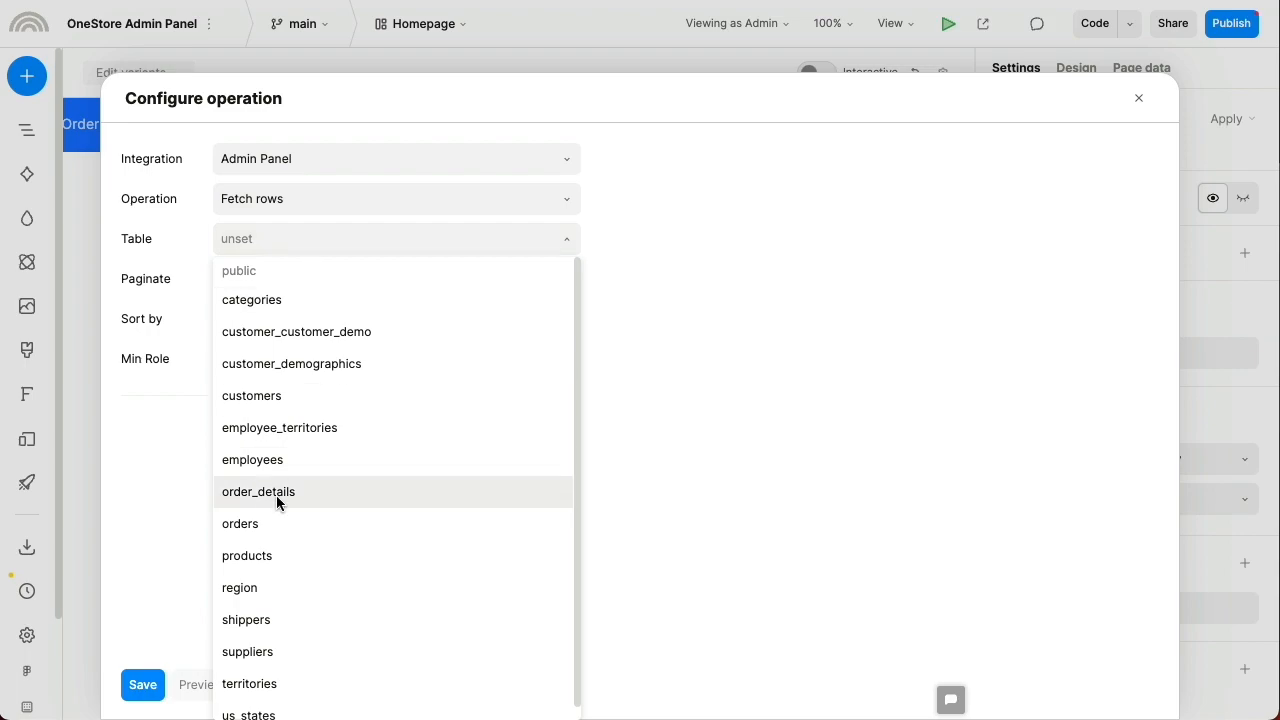
{"action": "left_click", "coordinate": [240, 524]}
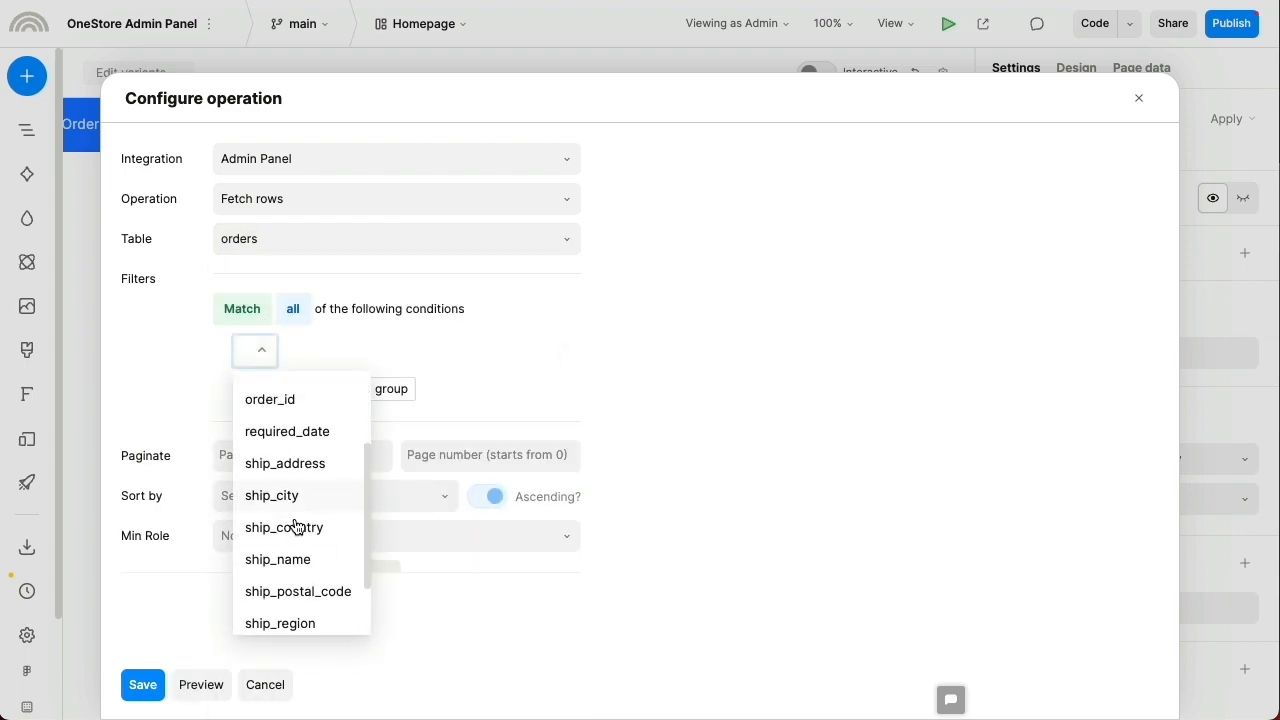
{"action": "left_click", "coordinate": [336, 496]}
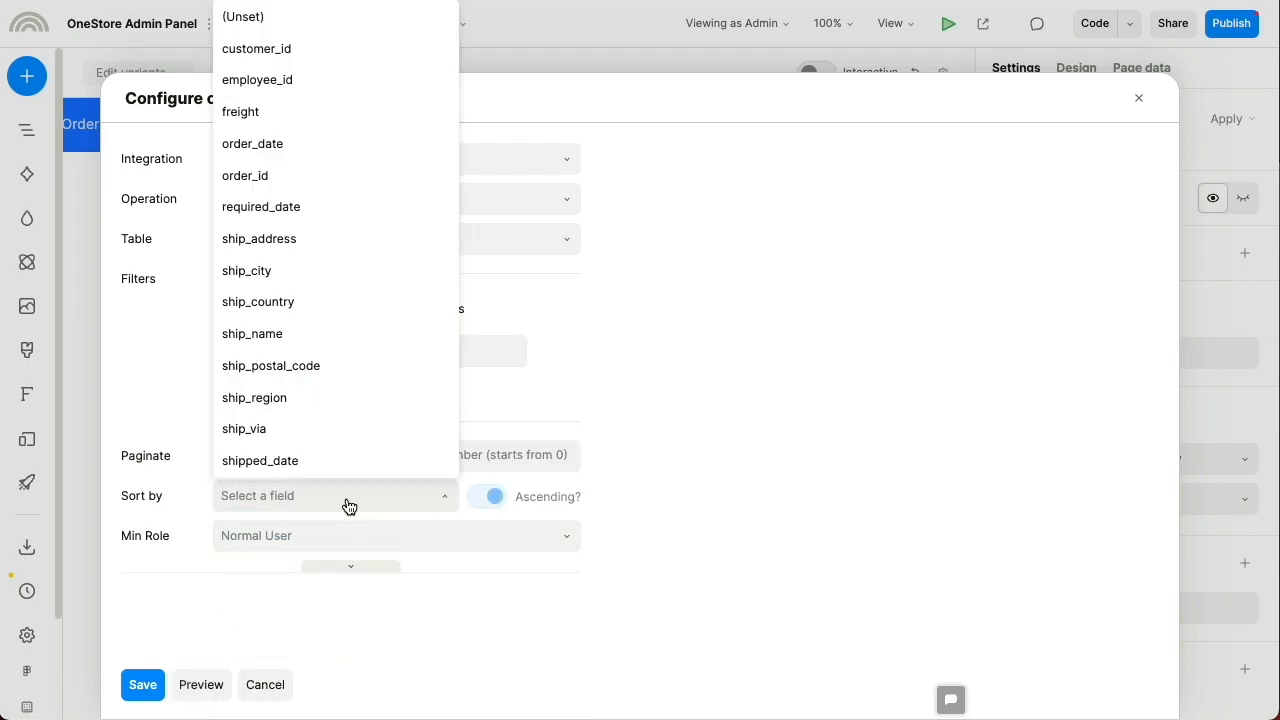
Step: Sort the query by order_id, preview the results and save it to load the table
{"action": "left_click", "coordinate": [244, 176]}
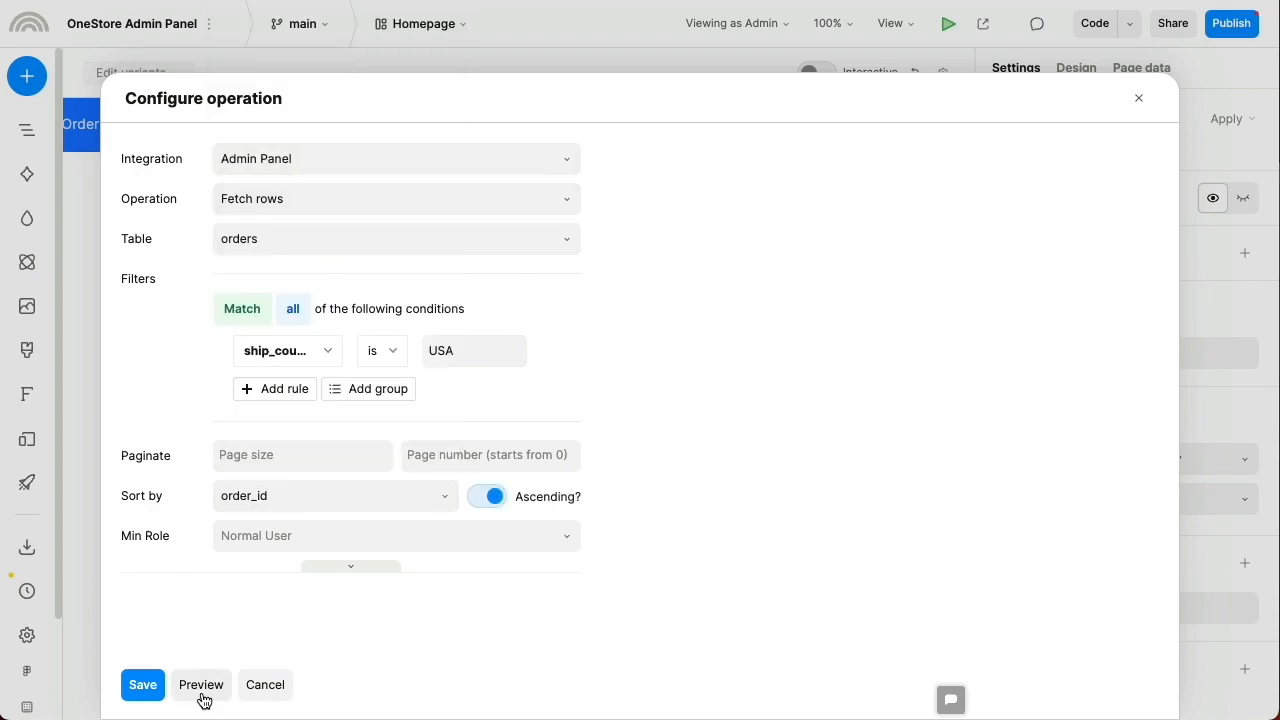
{"action": "left_click", "coordinate": [200, 684]}
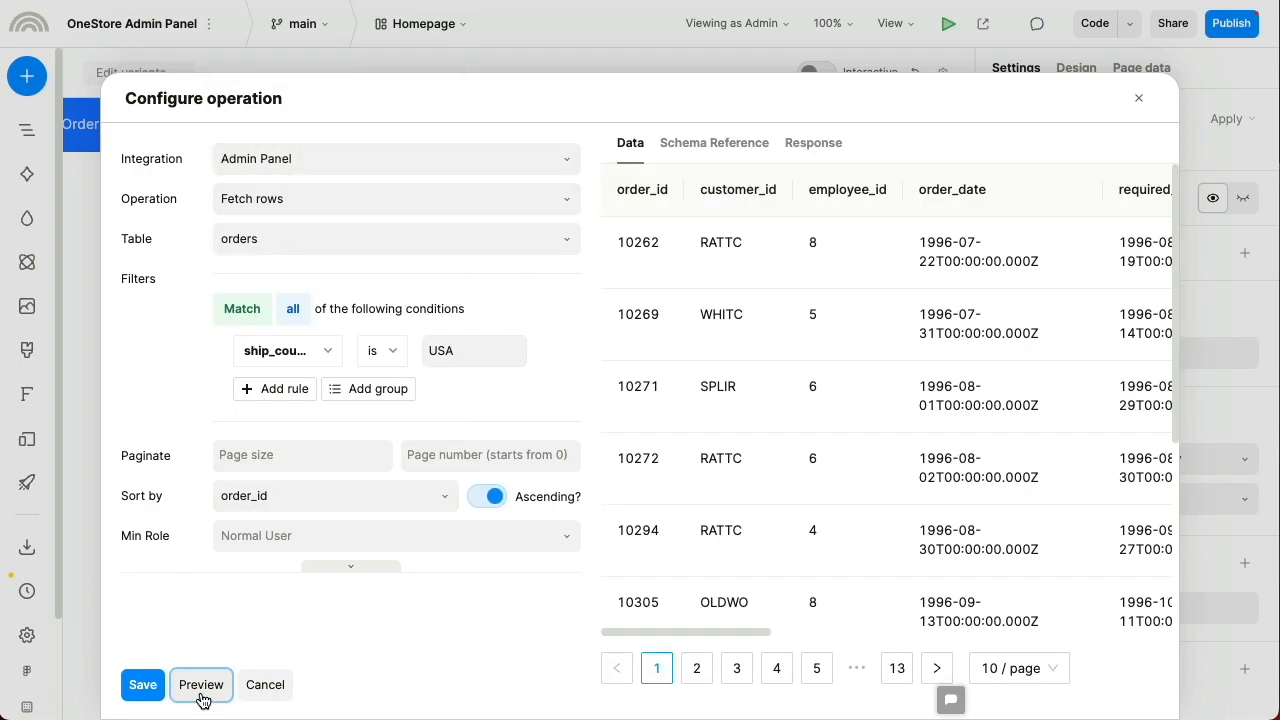
{"action": "left_click", "coordinate": [200, 684]}
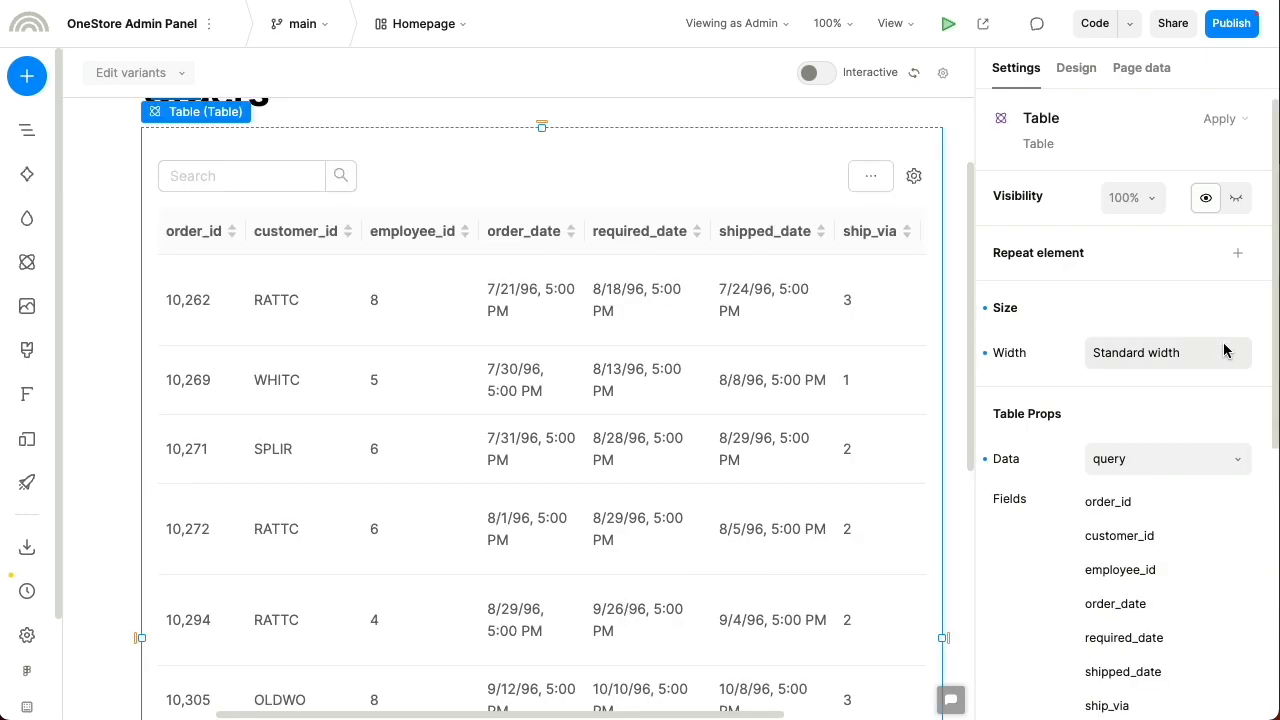
Step: Select the empty right column for the 'Shipping status' H1 and Data List
{"action": "left_click", "coordinate": [816, 72]}
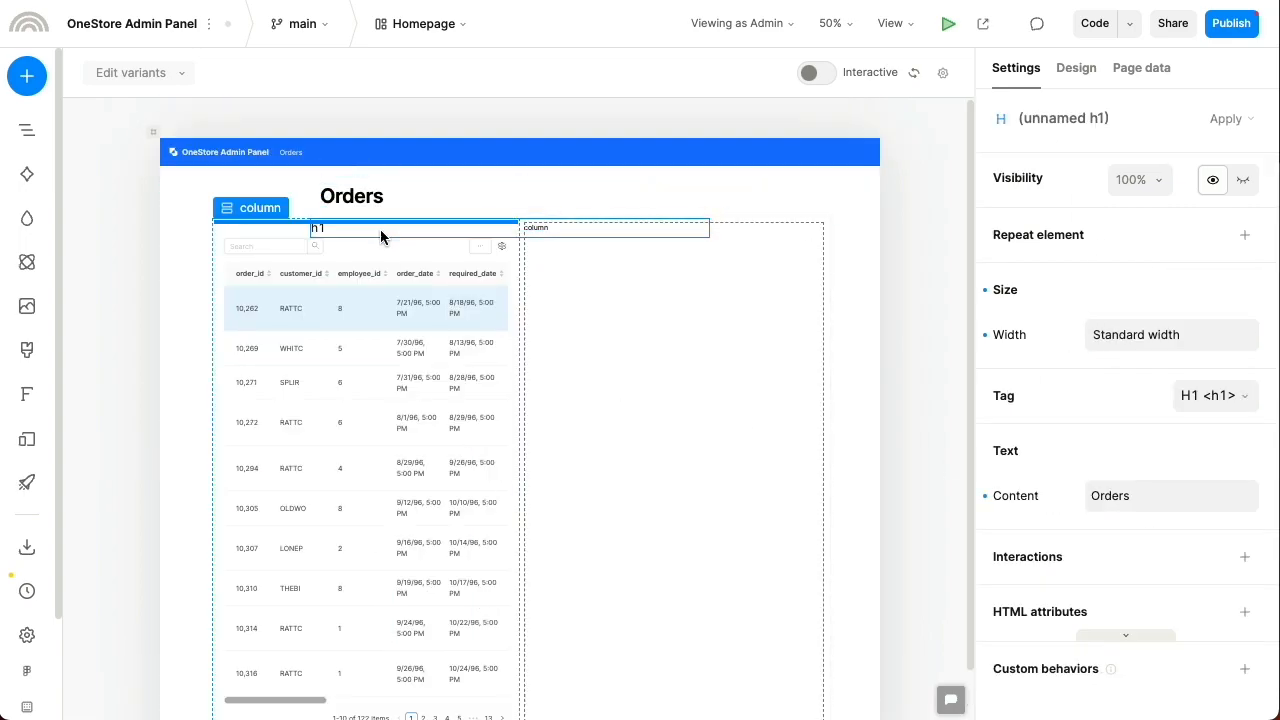
{"action": "left_click", "coordinate": [1216, 396]}
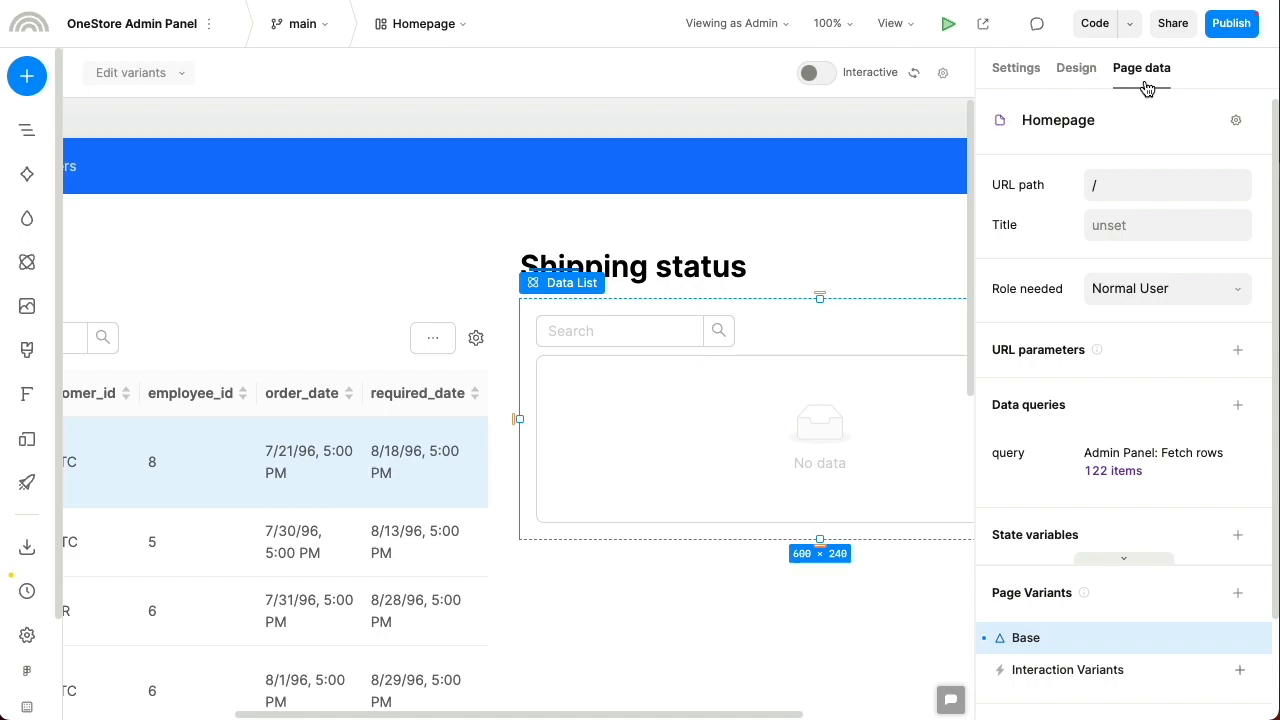
Step: Give the list a Logistics Platform GET query with order_id from the table's selected row, then map its fields
{"action": "left_click", "coordinate": [1152, 460]}
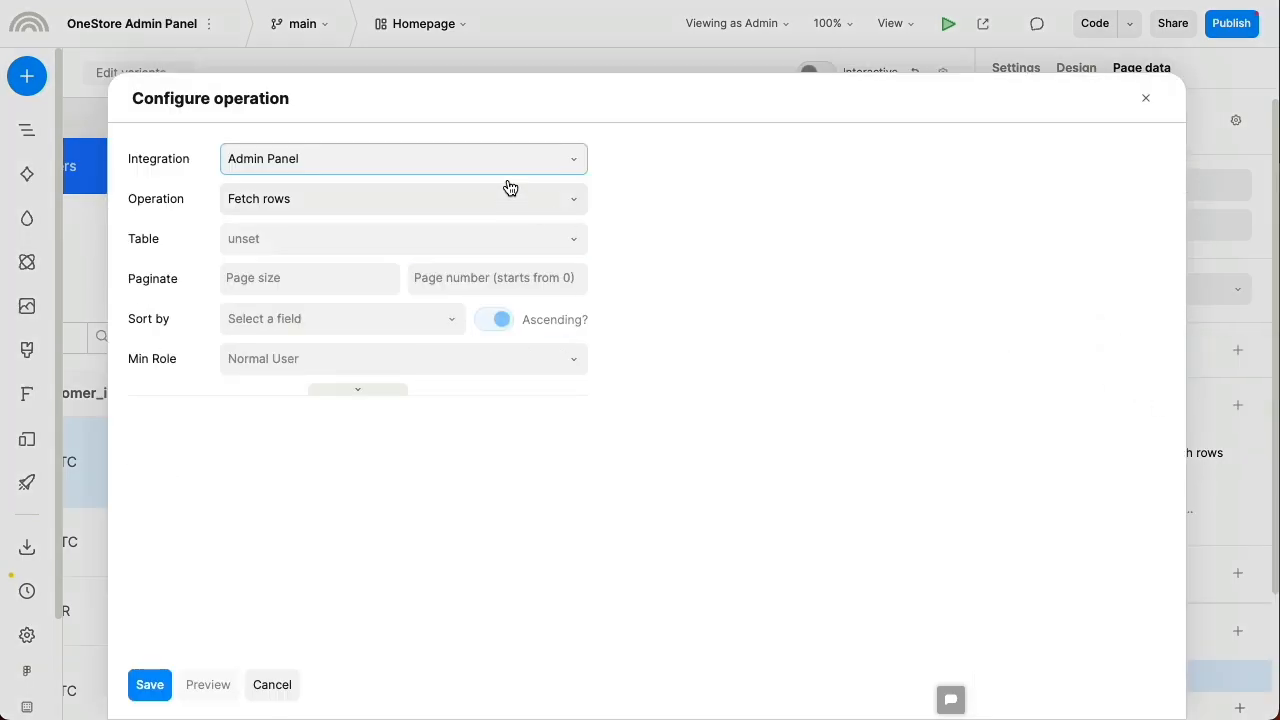
{"action": "left_click", "coordinate": [404, 158]}
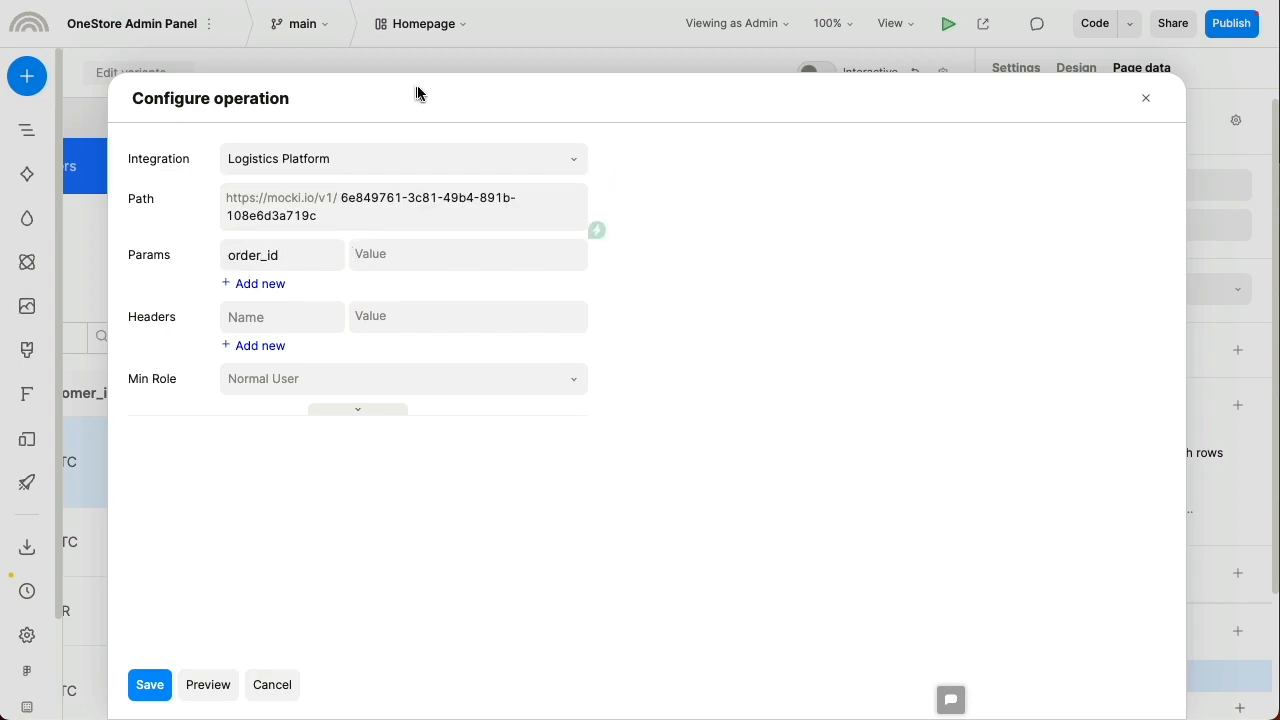
{"action": "left_click", "coordinate": [468, 254]}
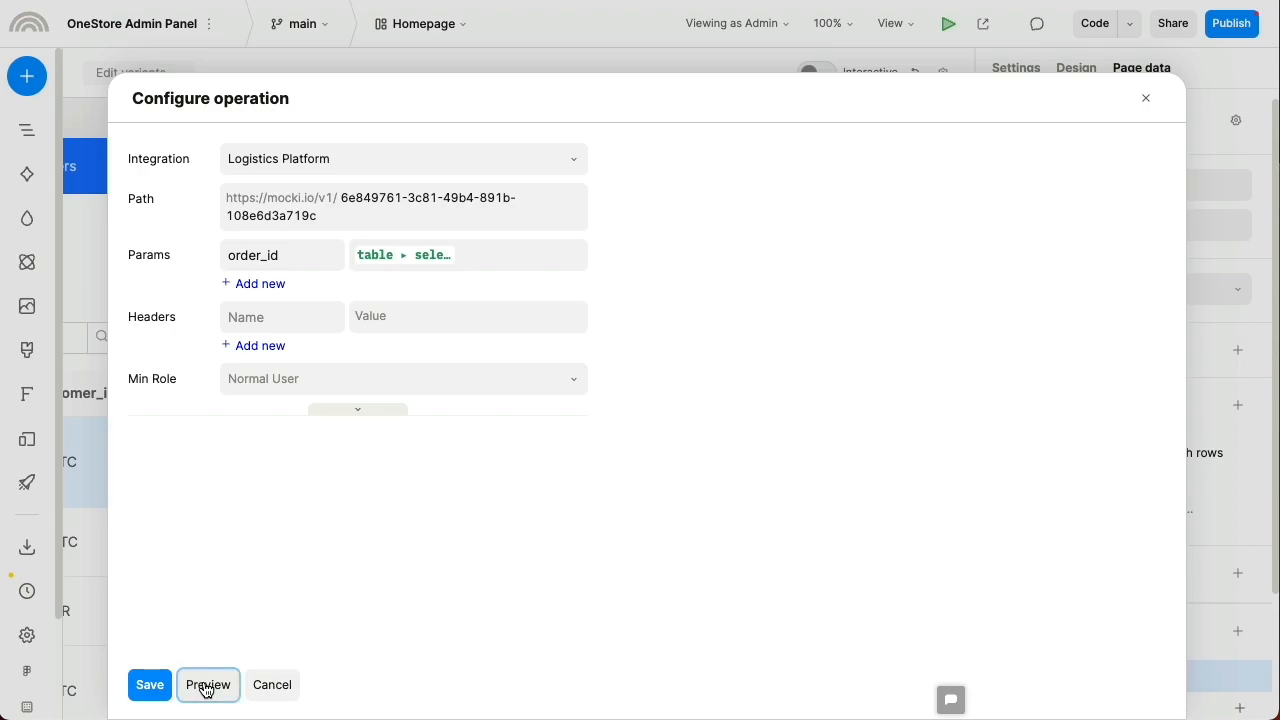
{"action": "left_click", "coordinate": [208, 684]}
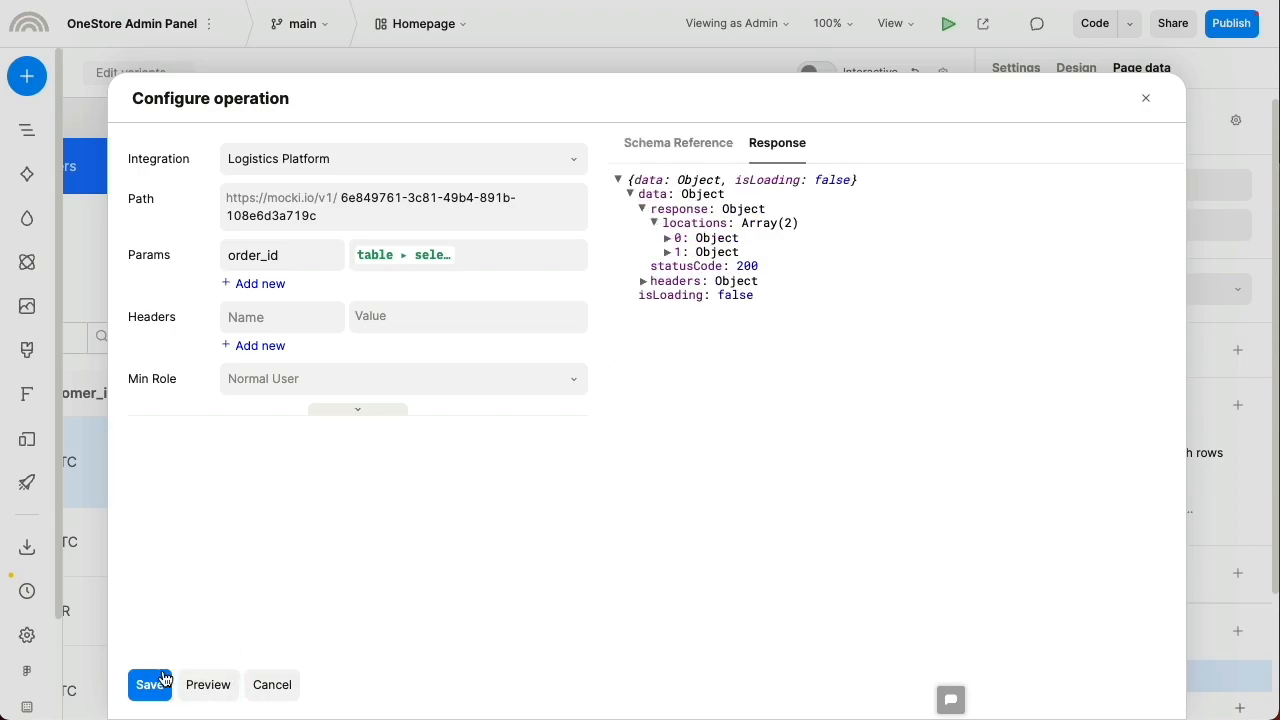
{"action": "left_click", "coordinate": [148, 684]}
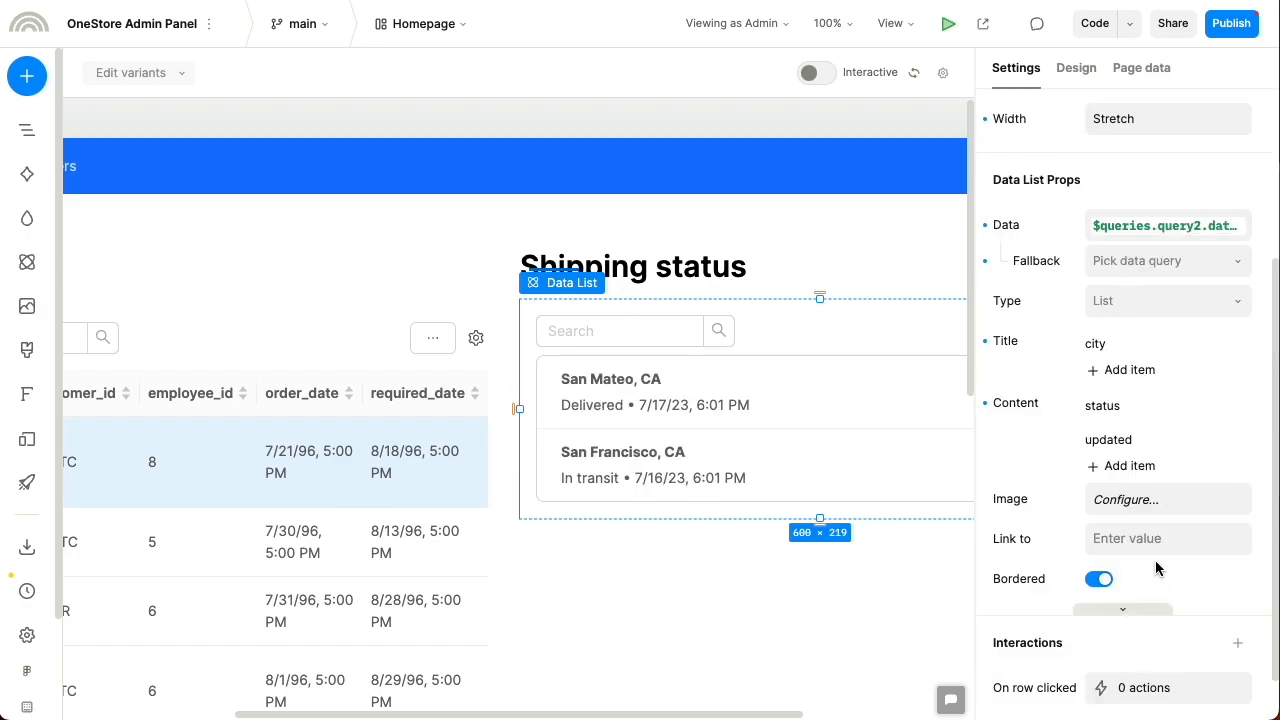
{"action": "left_click", "coordinate": [632, 266]}
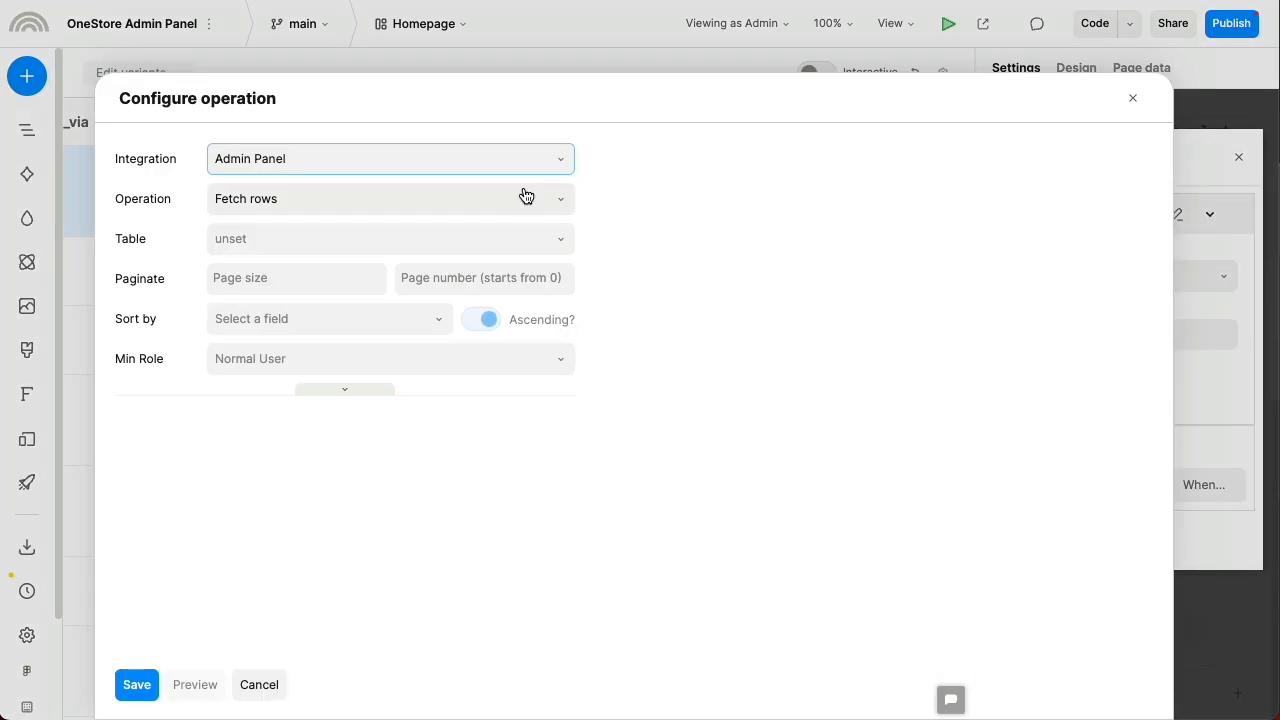
Step: Set the form's submit query to Update Many and try the prefilled address form interactively
{"action": "left_click", "coordinate": [388, 198]}
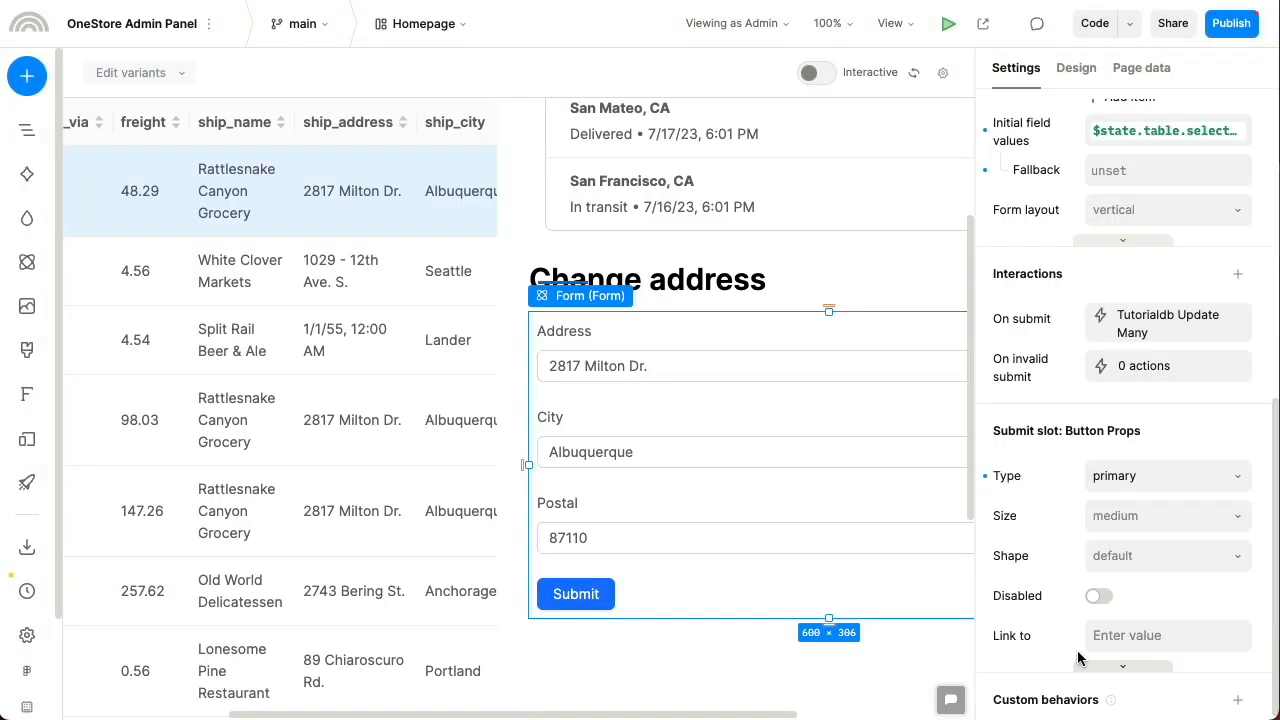
{"action": "left_click", "coordinate": [816, 72]}
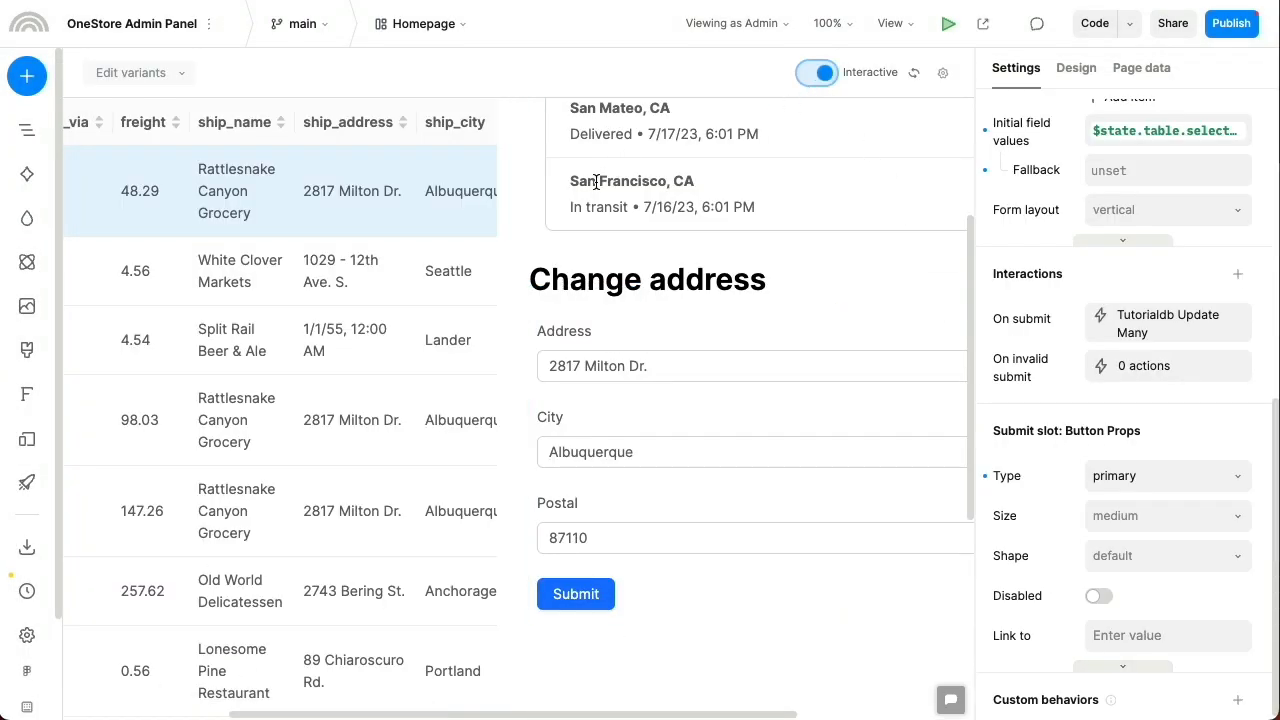
{"action": "left_click", "coordinate": [576, 592]}
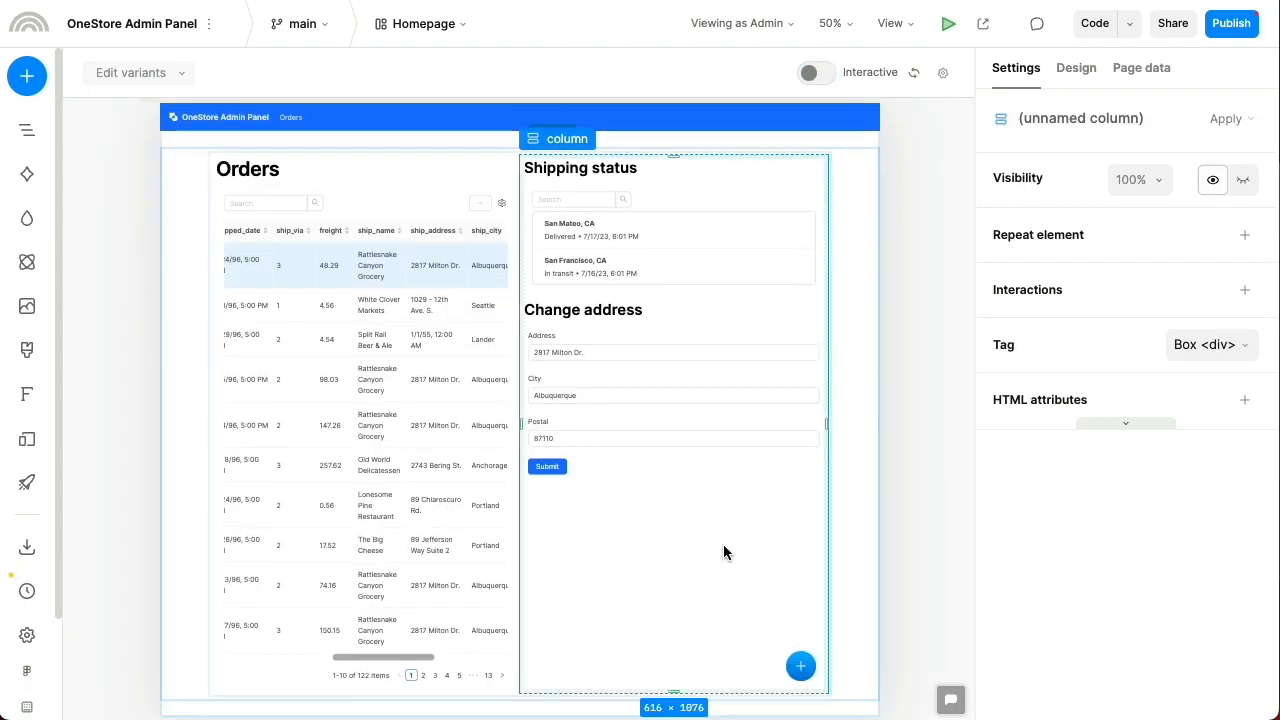
{"action": "mouse_move", "coordinate": [840, 518]}
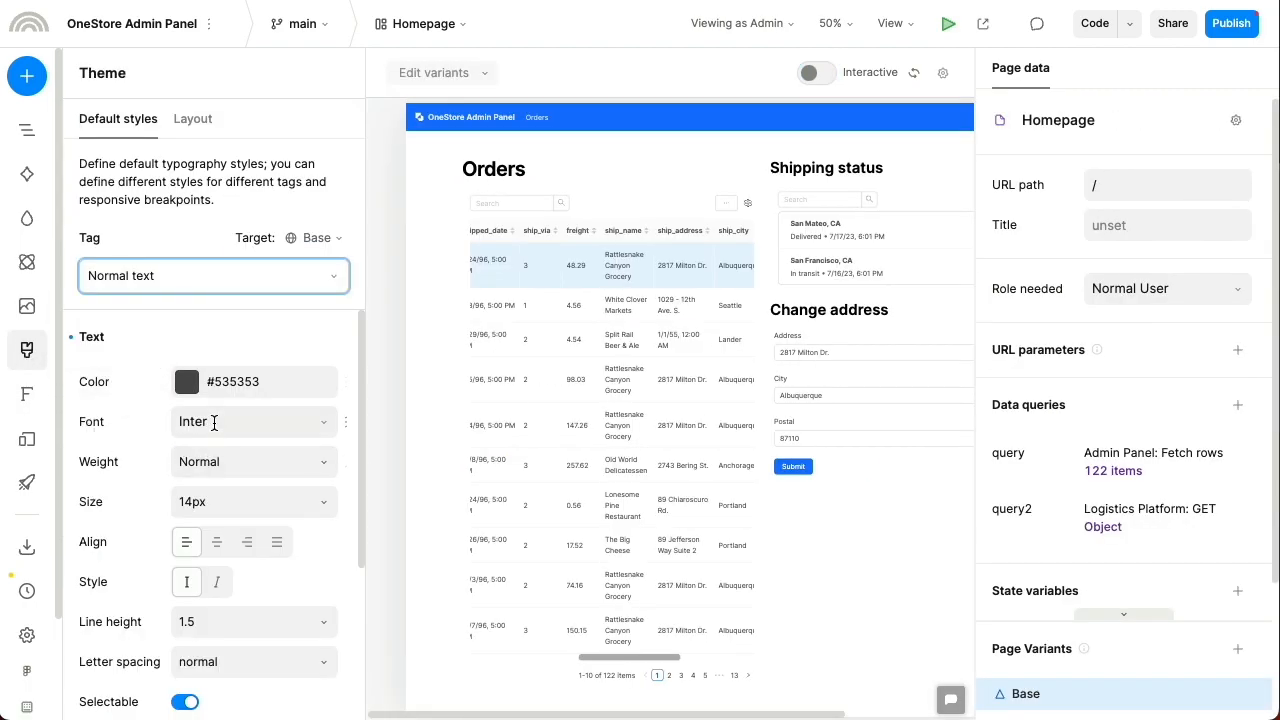
Step: Set the design system's default font to PT Sans and adjust a theme colour
{"action": "left_click", "coordinate": [250, 420]}
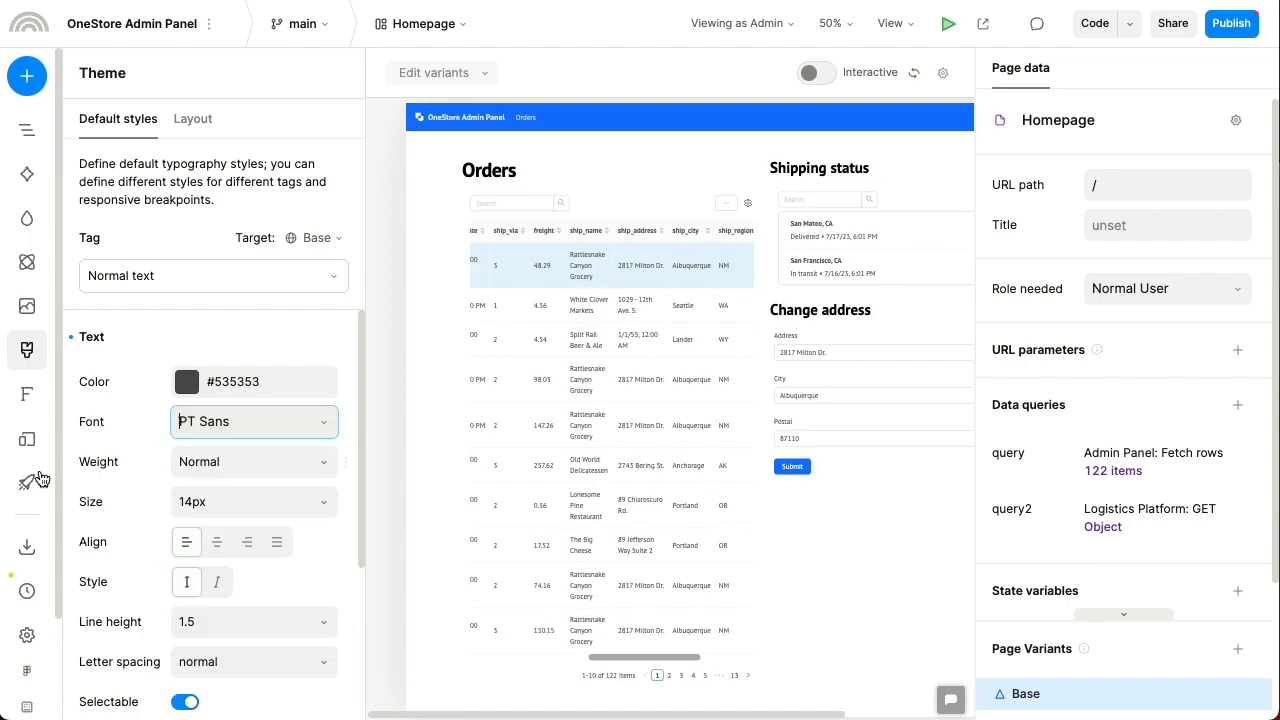
{"action": "left_click", "coordinate": [28, 636]}
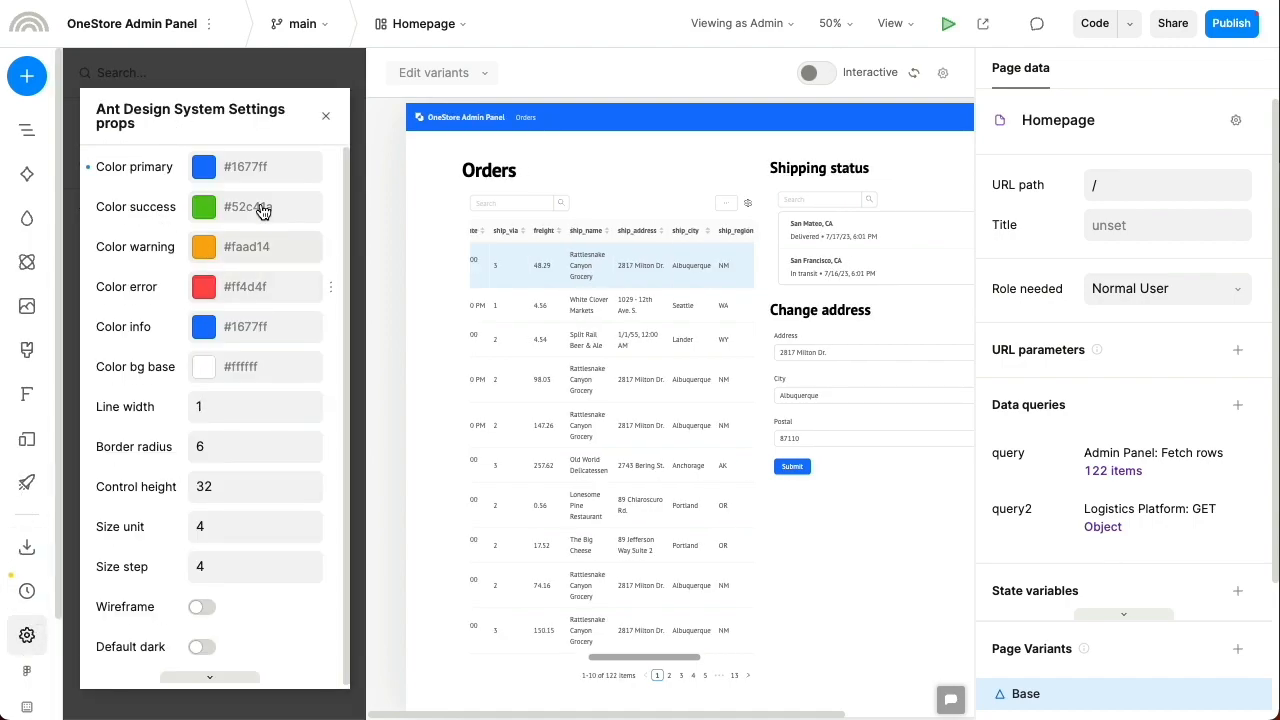
{"action": "left_click", "coordinate": [324, 114]}
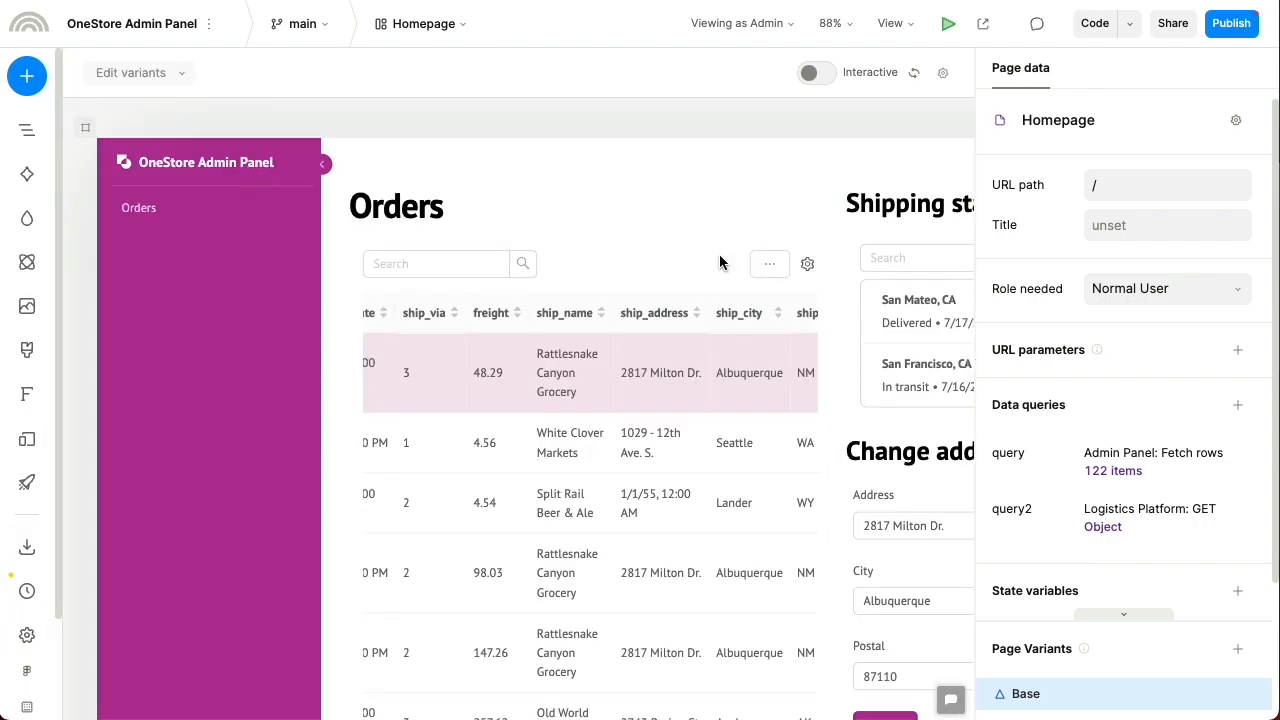
Step: Publish the admin panel as version 1.0.0
{"action": "left_click", "coordinate": [1232, 24]}
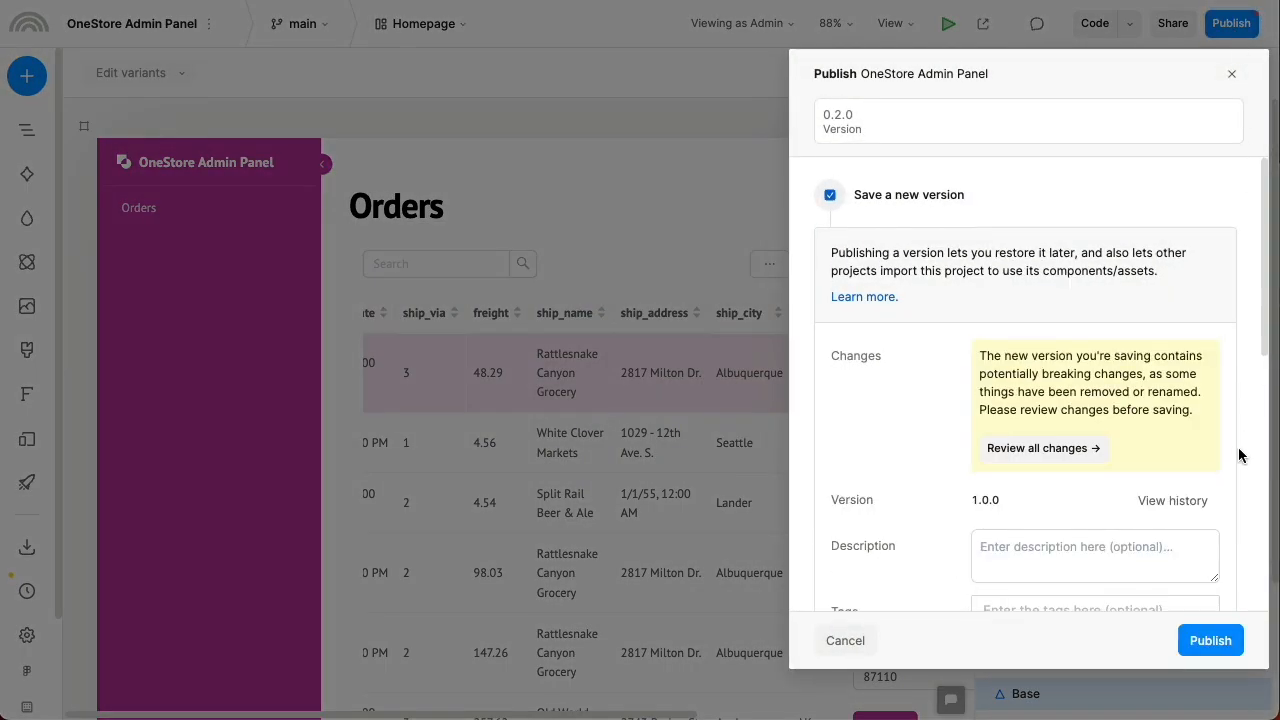
{"action": "scroll", "scroll_direction": "down", "scroll_amount": 3}
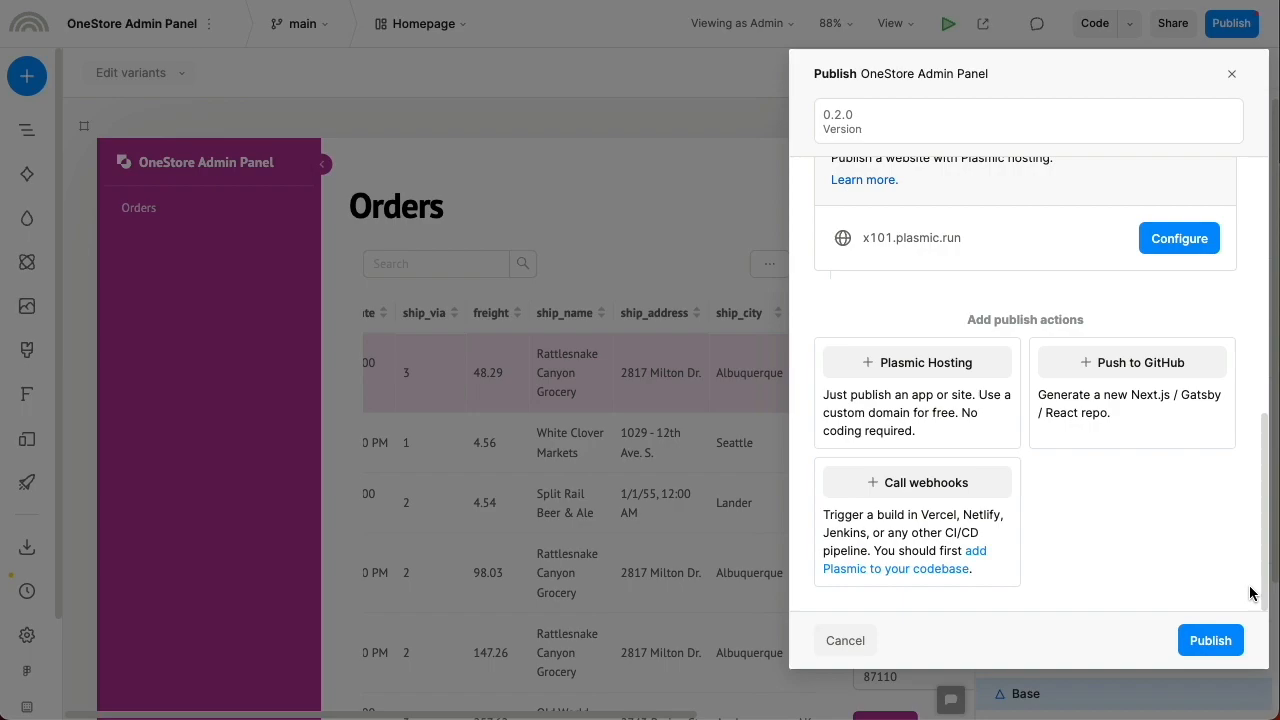
{"action": "mouse_move", "coordinate": [1210, 640]}
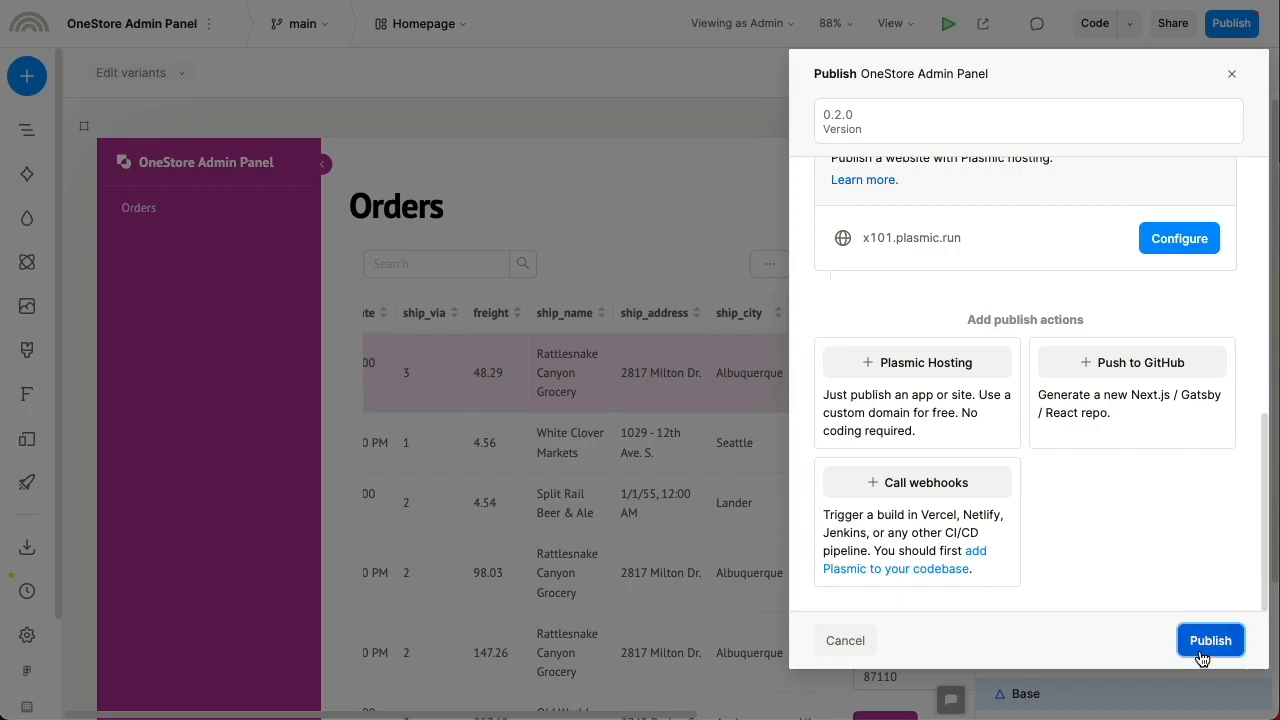
{"action": "left_click", "coordinate": [1210, 640]}
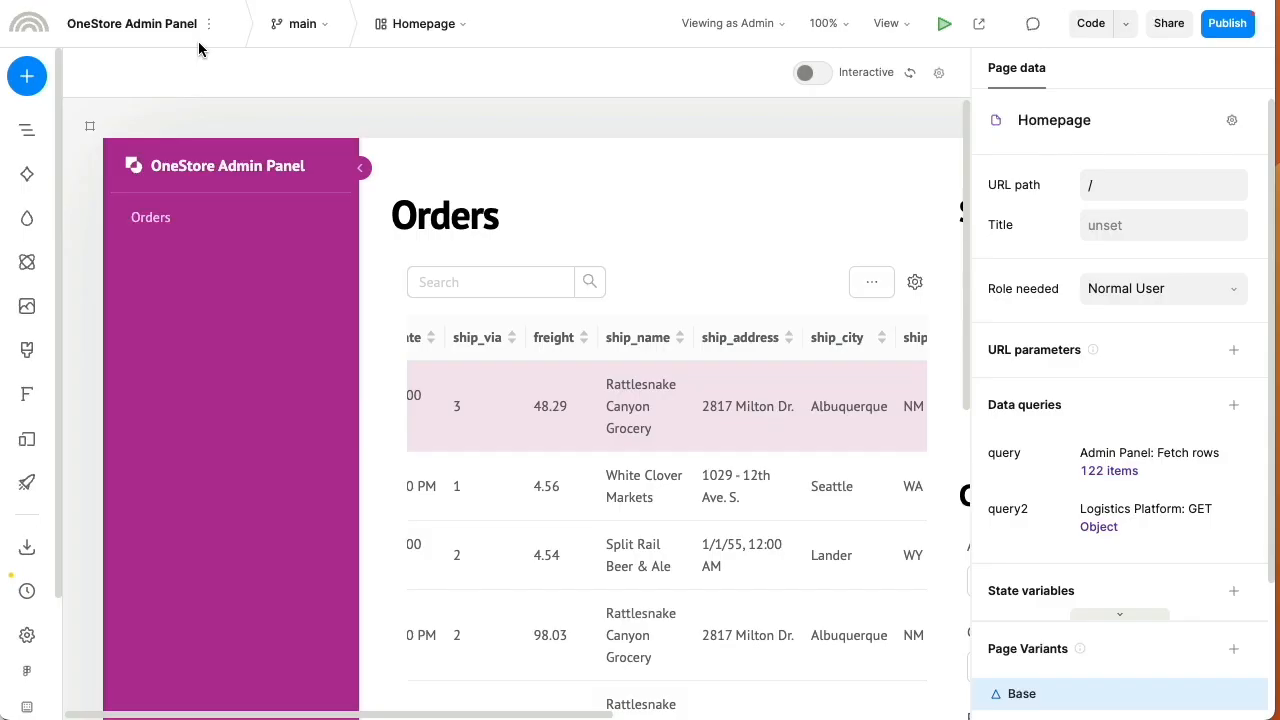
{"action": "left_click", "coordinate": [208, 24]}
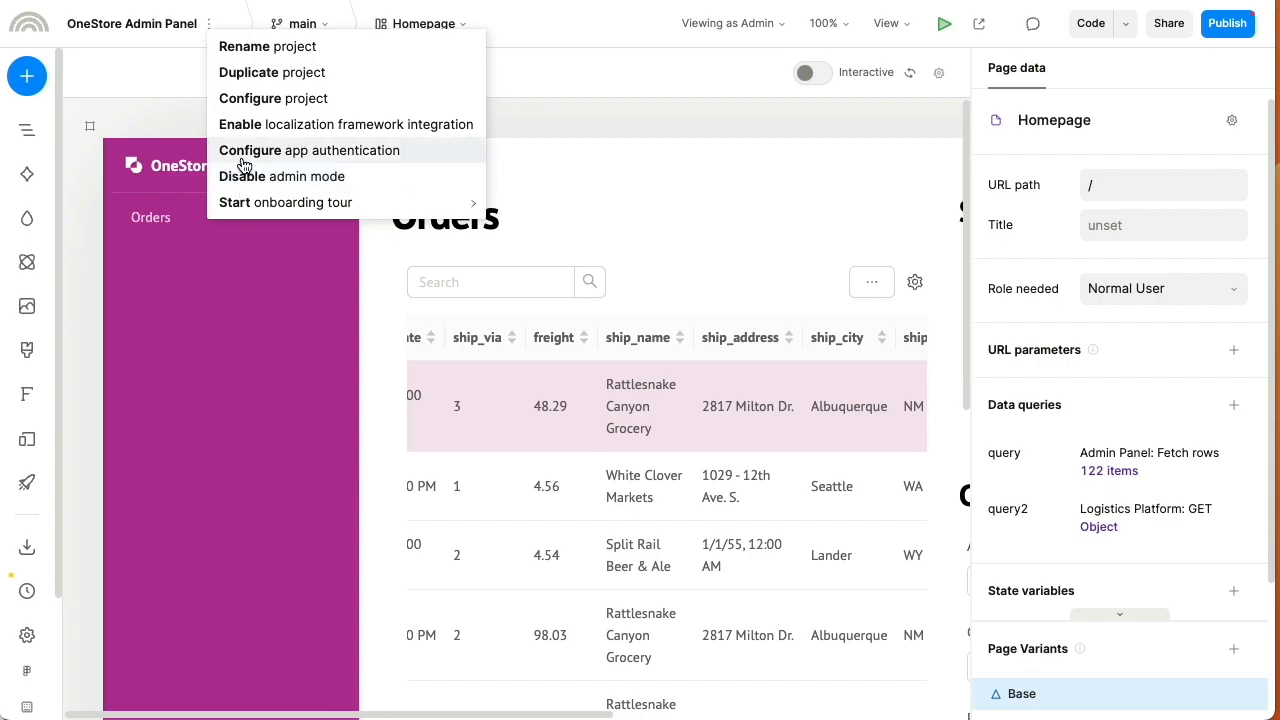
{"action": "left_click", "coordinate": [308, 150]}
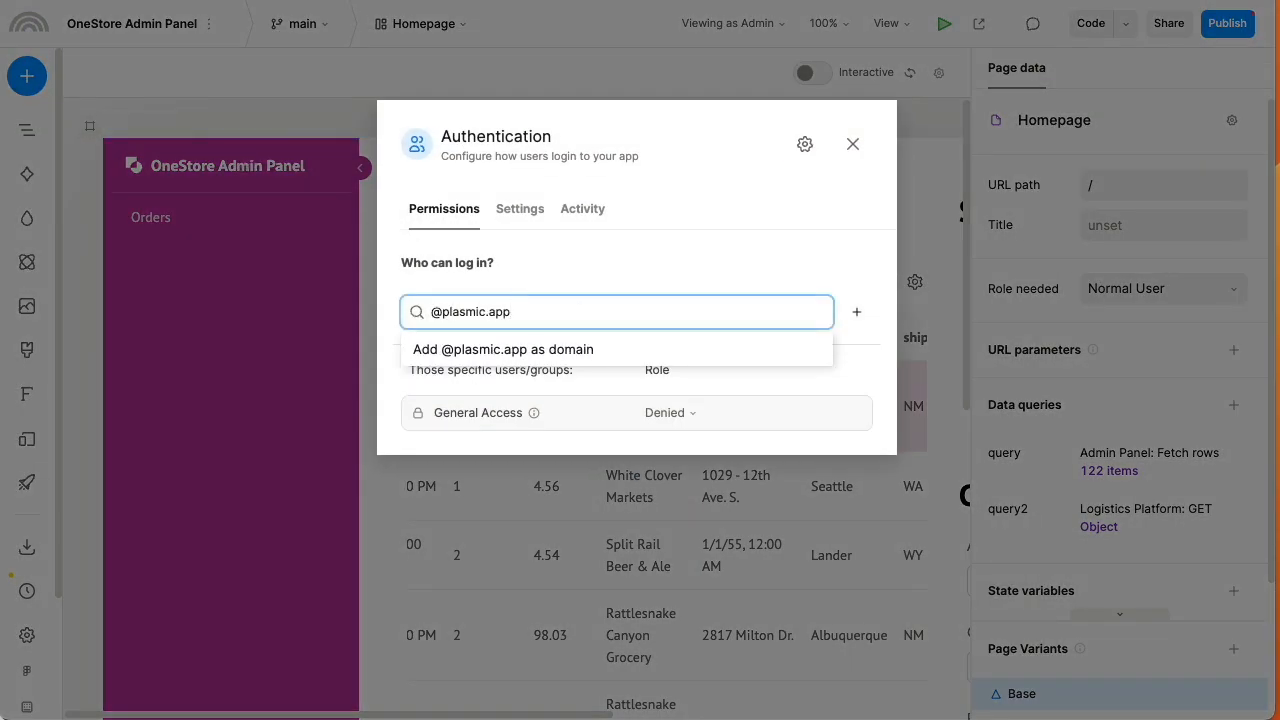
{"action": "left_click", "coordinate": [502, 348]}
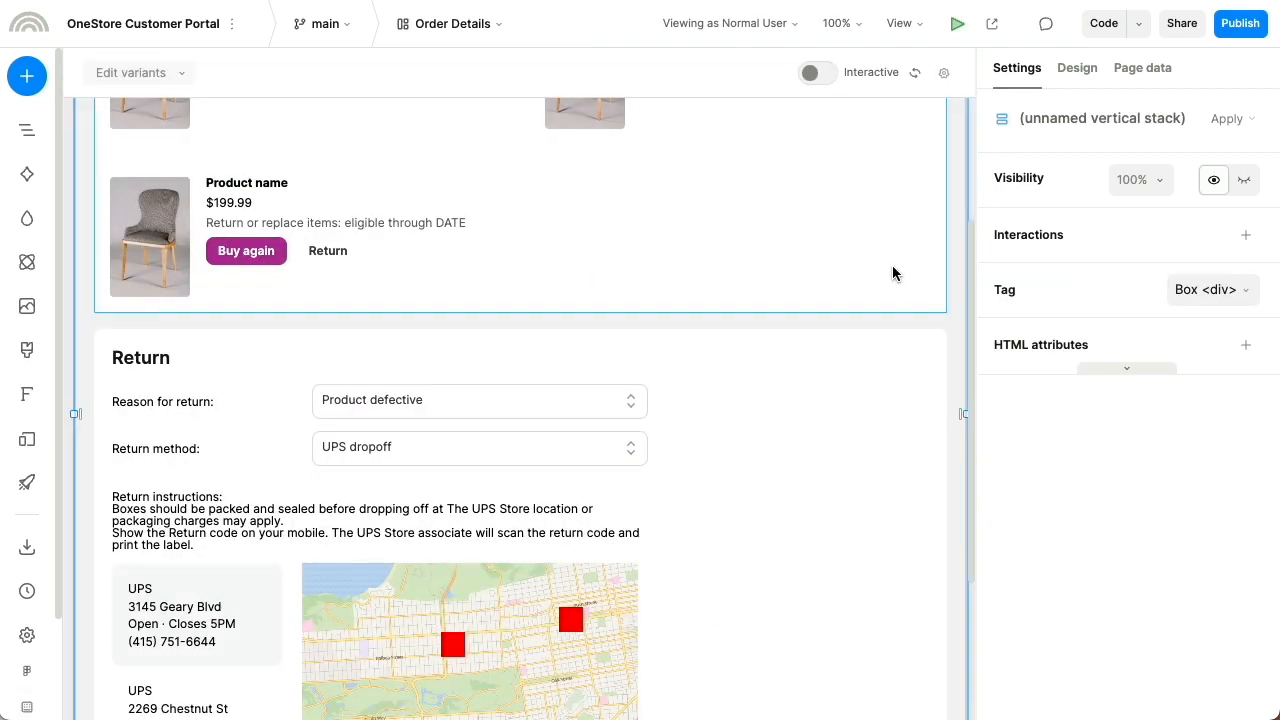
Step: View the page's data queries and bind the order date text to the order query
{"action": "left_click", "coordinate": [1142, 68]}
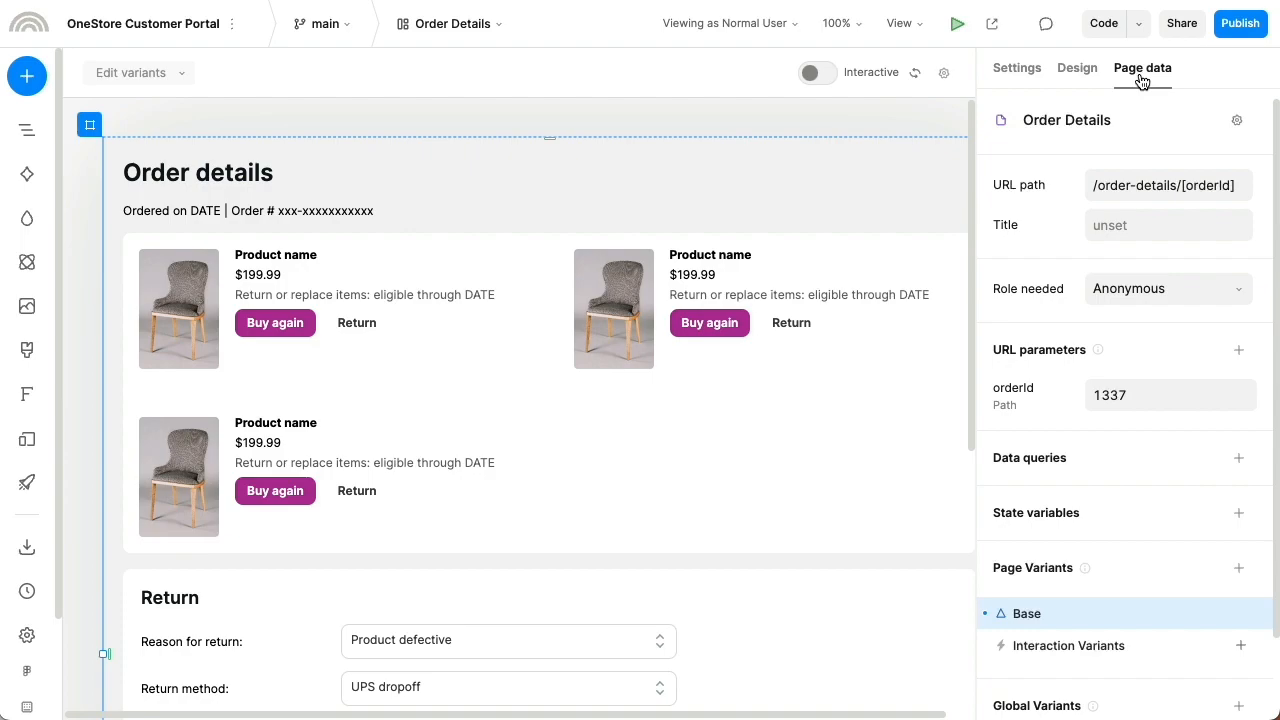
{"action": "left_click", "coordinate": [1238, 458]}
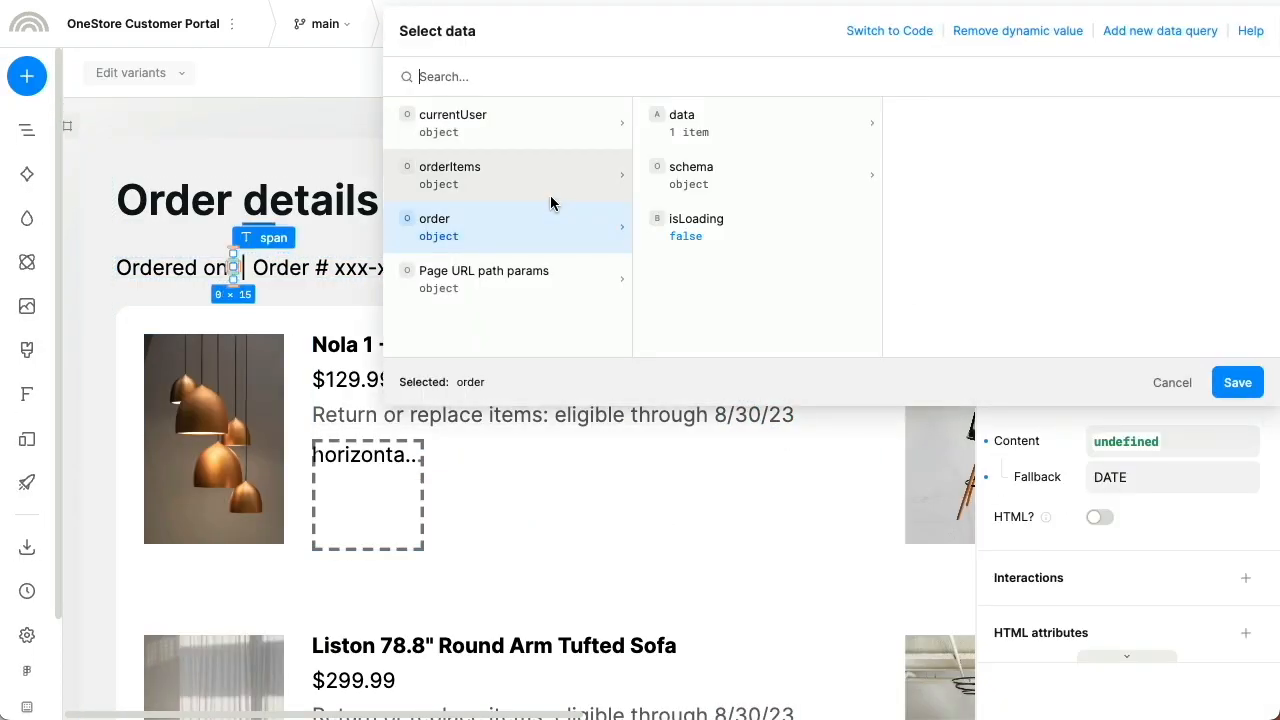
{"action": "left_click", "coordinate": [888, 30]}
{"action": "type", "text": "UPS"}
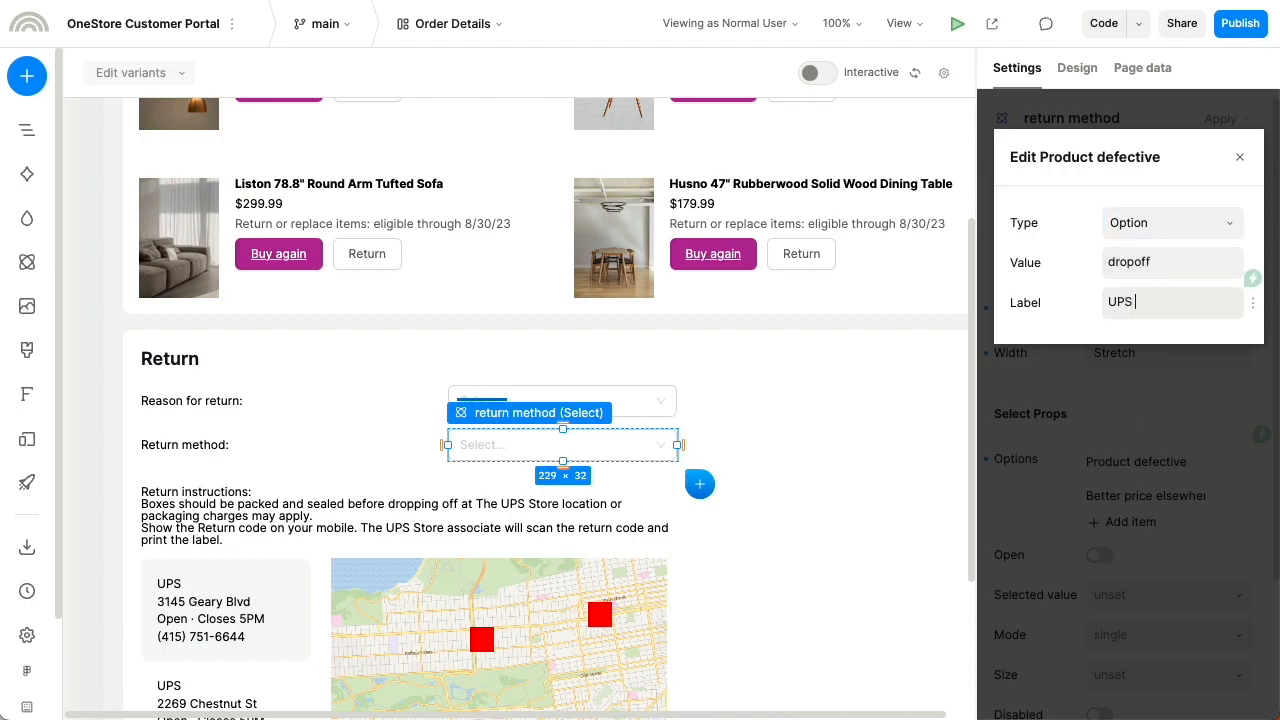
Step: Finish the UPS dropoff option and start binding the location finder's Ship address
{"action": "left_click", "coordinate": [1240, 156]}
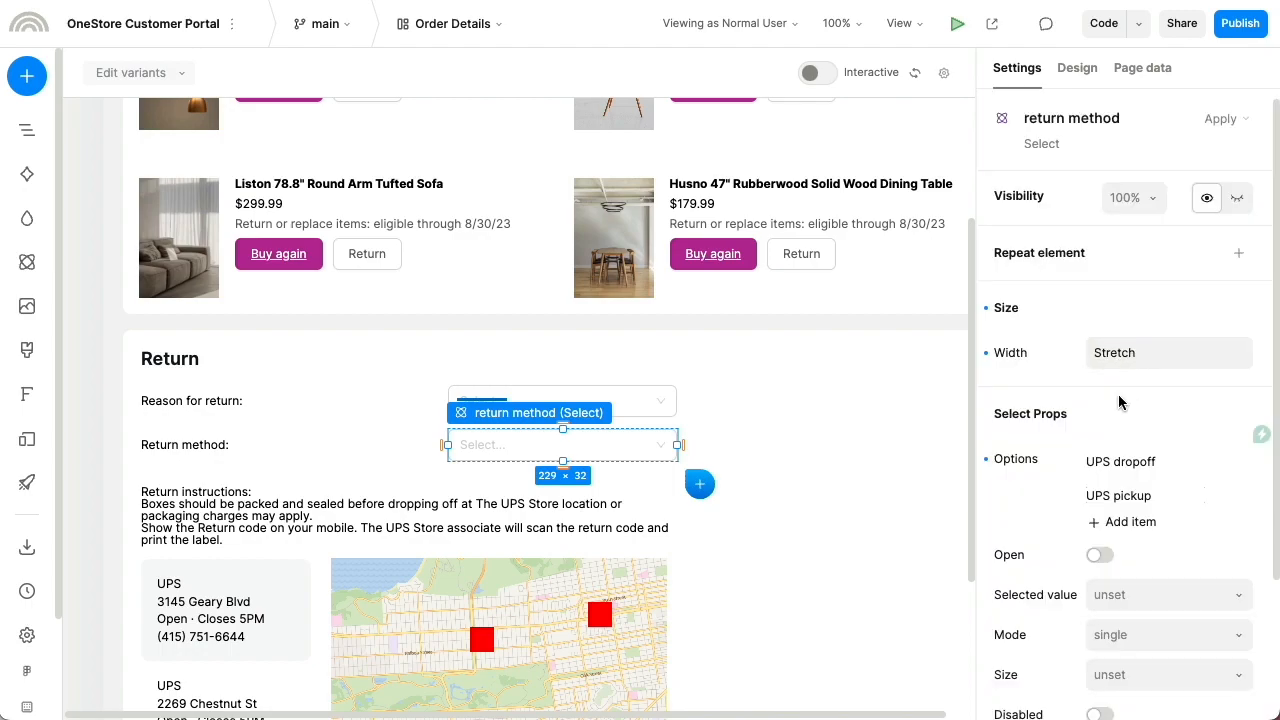
{"action": "left_click", "coordinate": [1104, 24]}
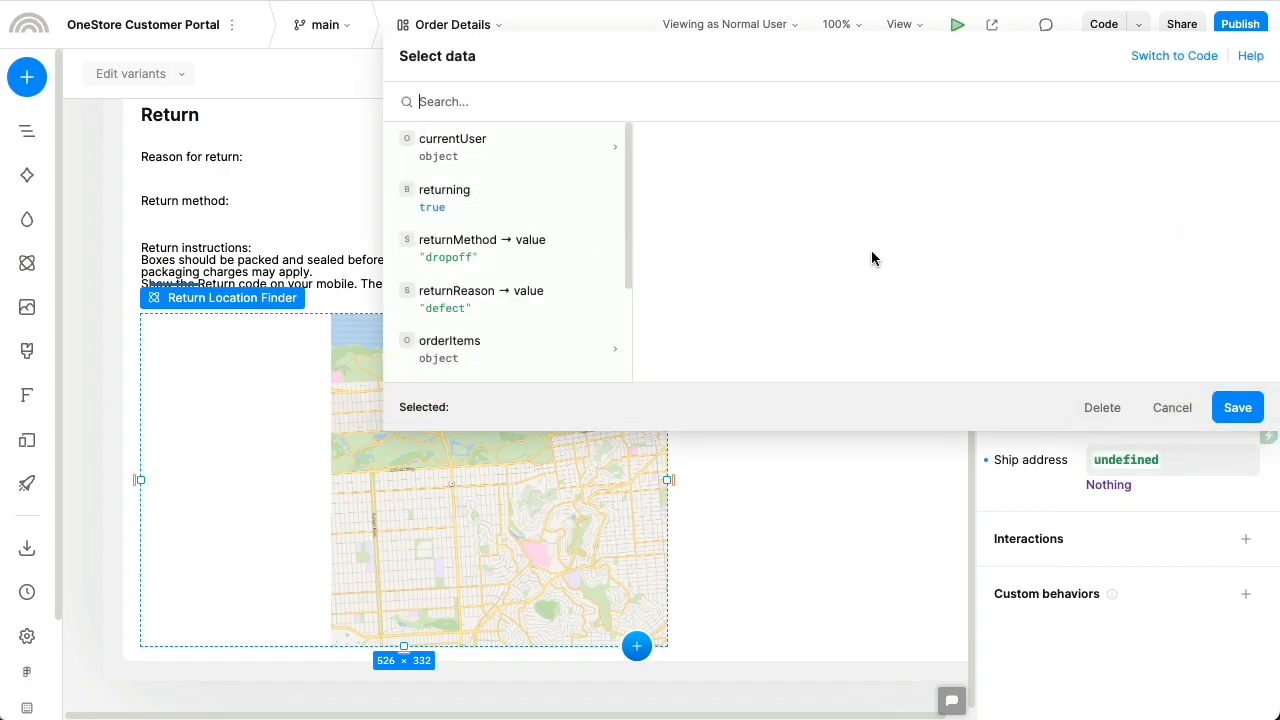
Step: Bind Ship address to currentAccount address, show the finder only when returnMethod is 'dropoff', and preview
{"action": "left_click", "coordinate": [464, 304]}
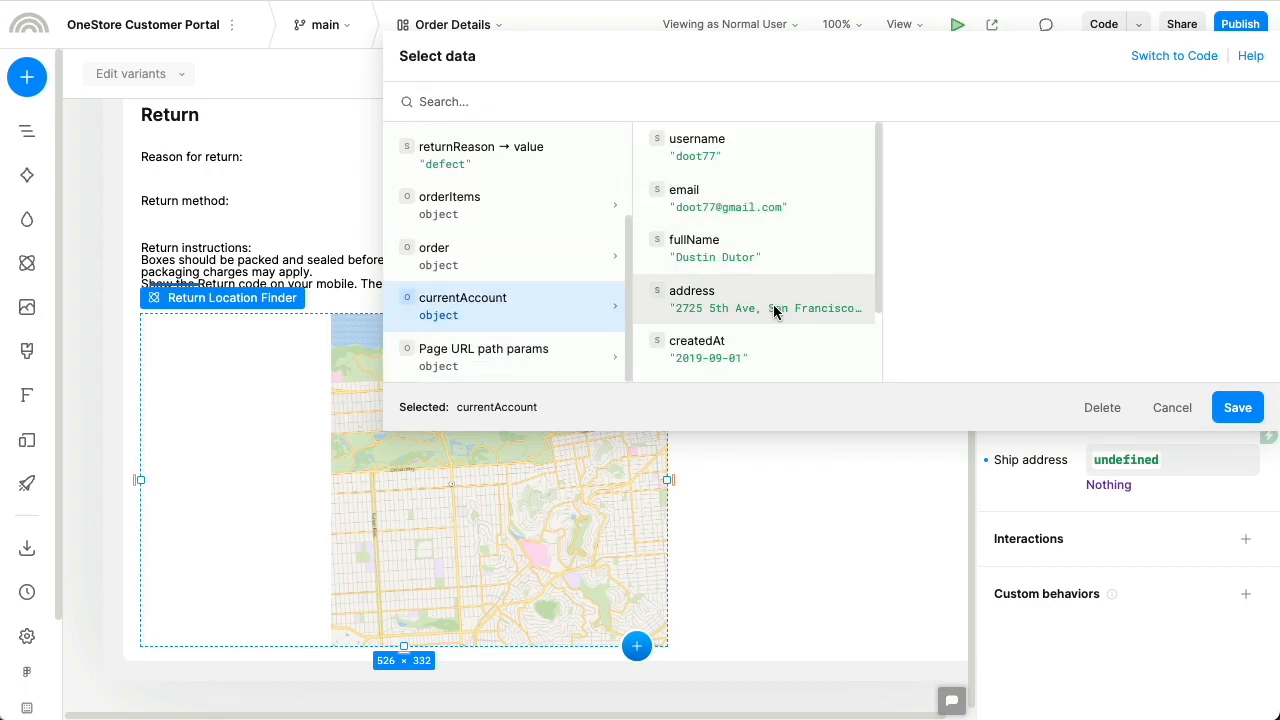
{"action": "left_click", "coordinate": [1236, 408]}
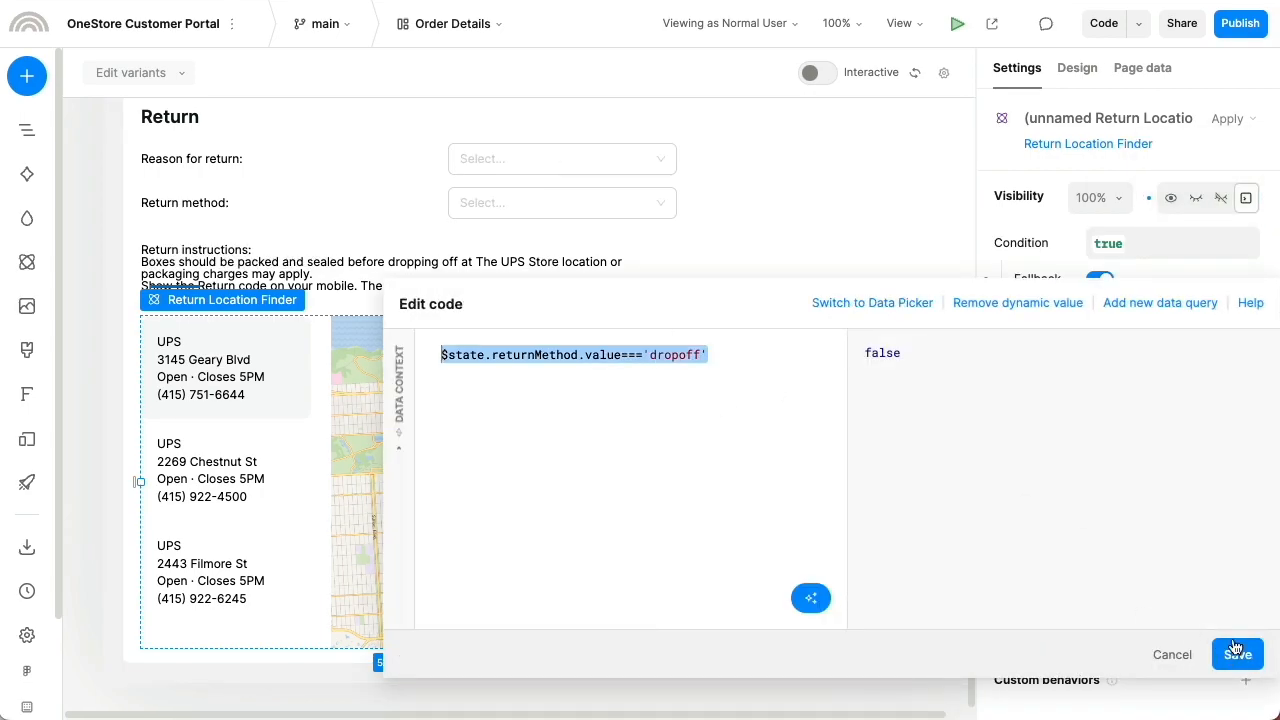
{"action": "left_click", "coordinate": [1236, 654]}
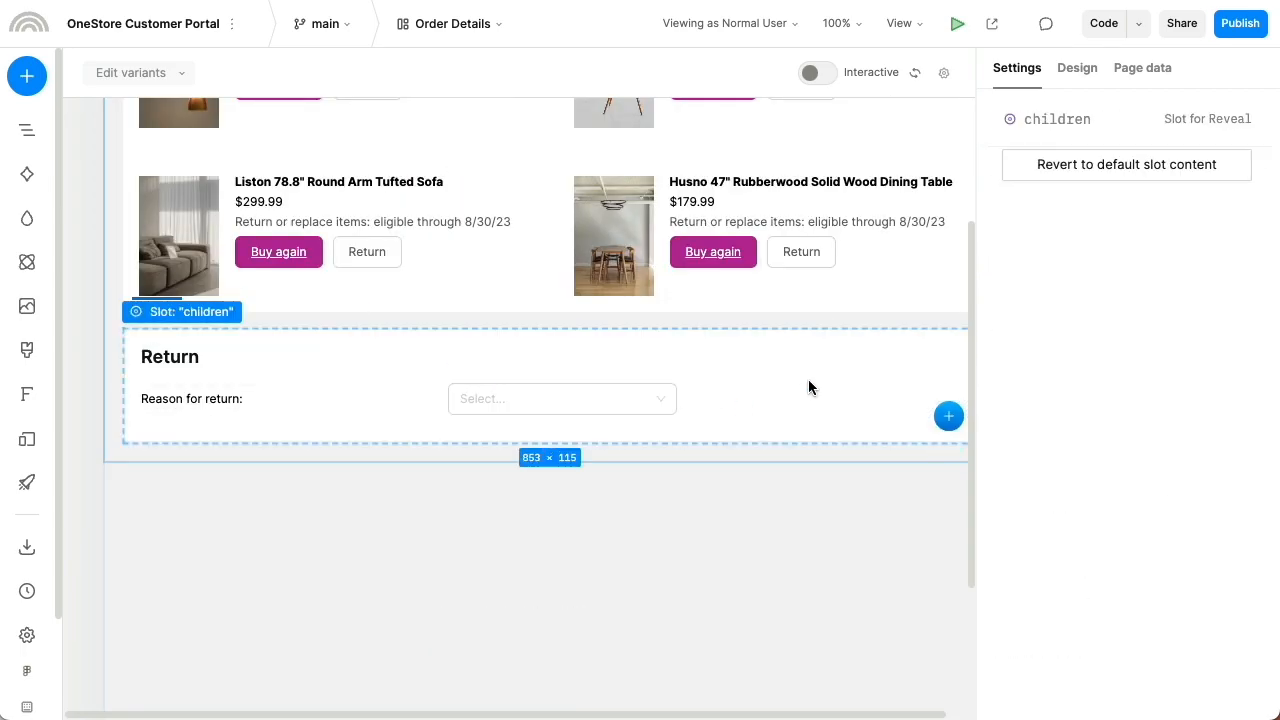
{"action": "left_click", "coordinate": [956, 24]}
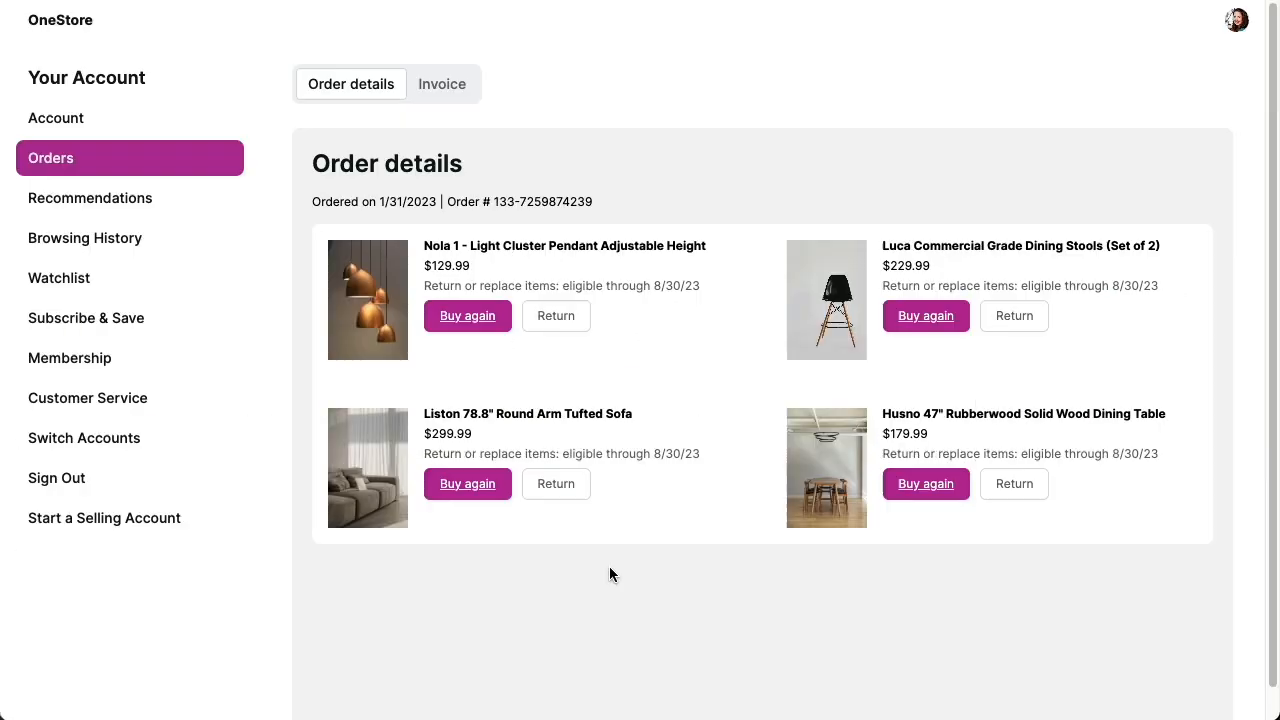
Step: Return an item with UPS dropoff and scroll to the nearby UPS locations map
{"action": "left_click", "coordinate": [556, 482]}
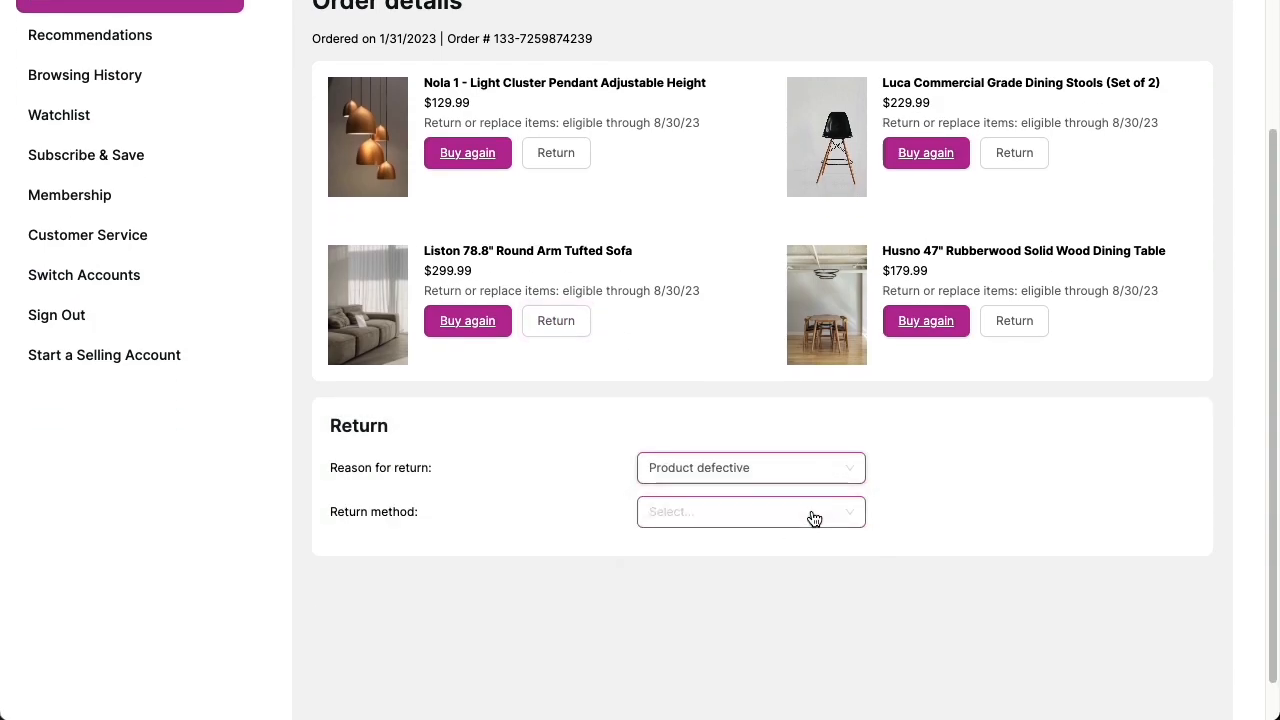
{"action": "left_click", "coordinate": [748, 512]}
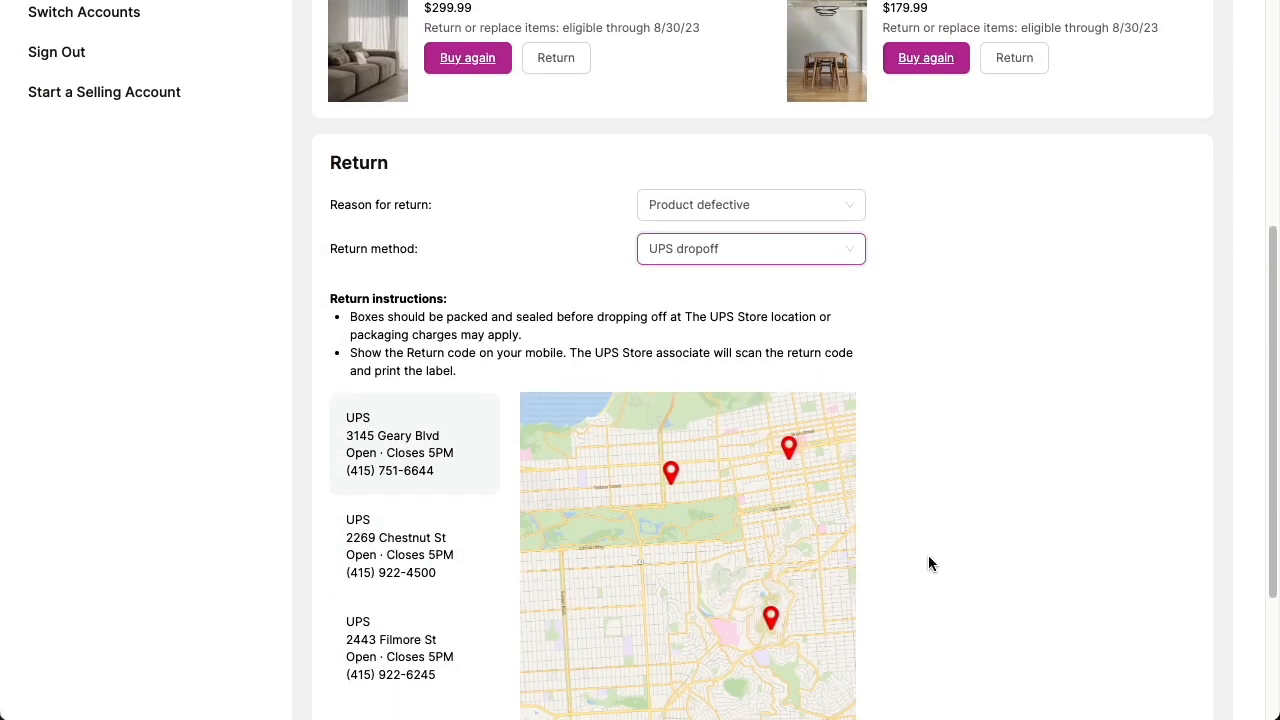
{"action": "scroll", "scroll_direction": "down", "scroll_amount": 3}
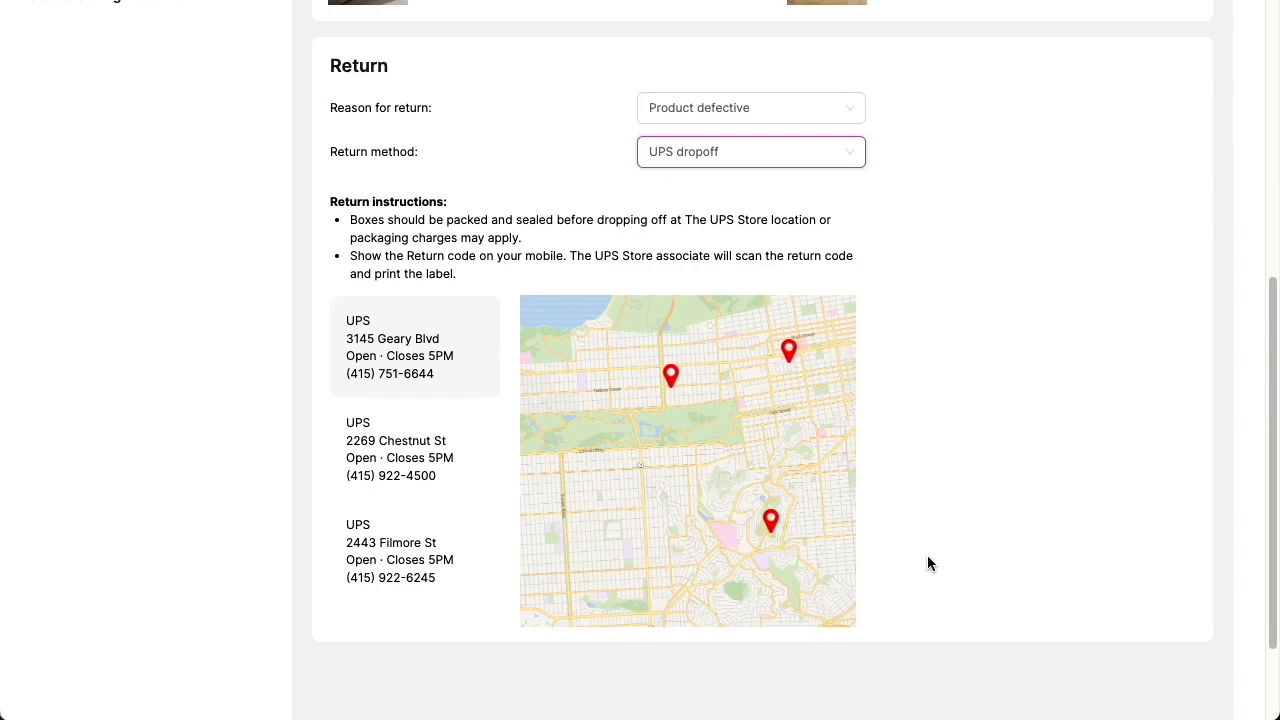